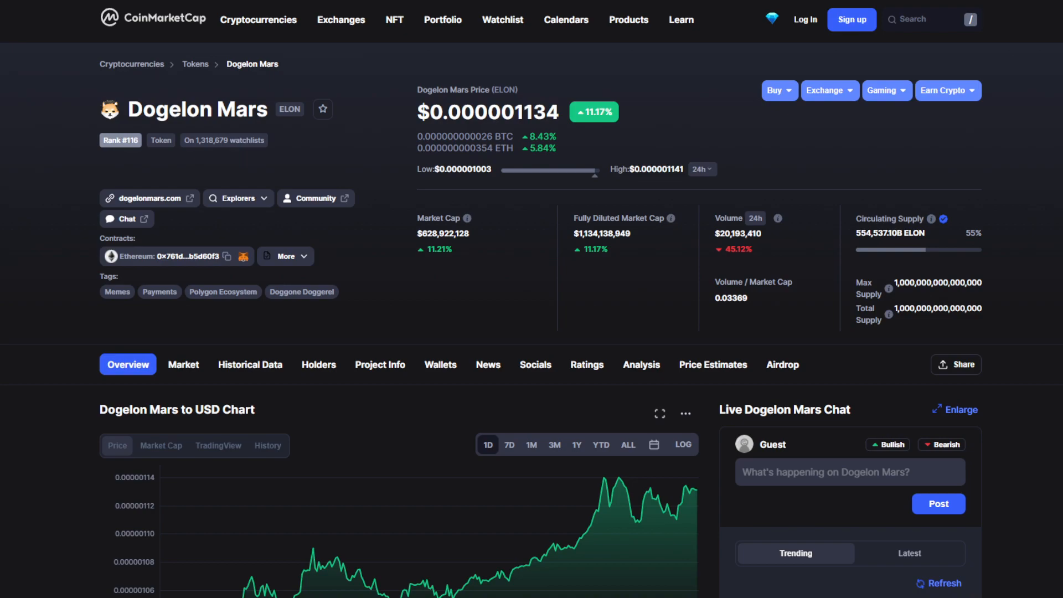
pyautogui.moveTo(127, 127)
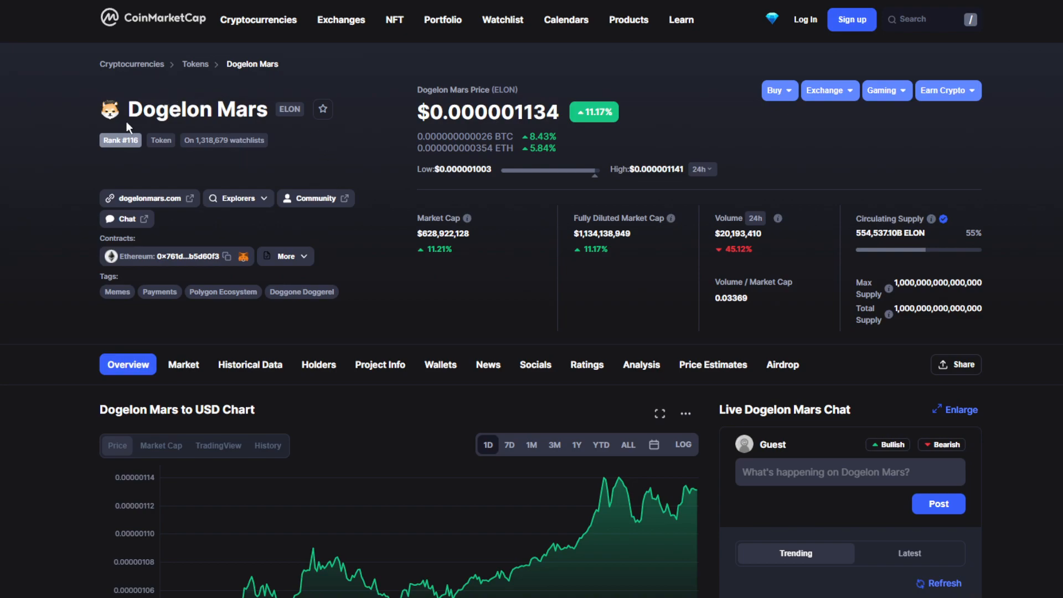
# Scroll the Dogelon Mars page and highlight the zeros in its price.
pyautogui.scroll(-3)
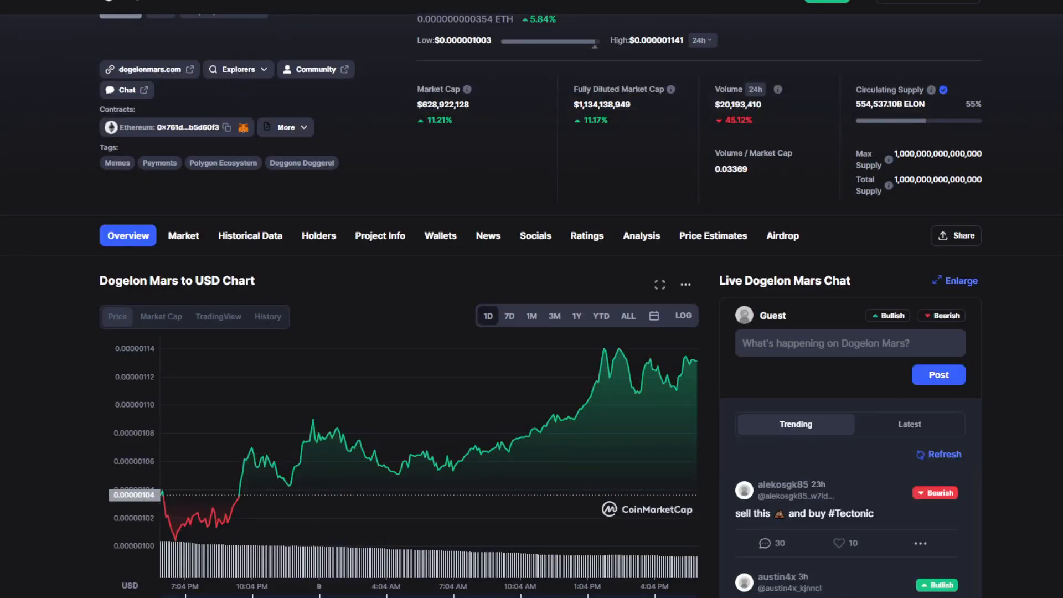
pyautogui.scroll(3)
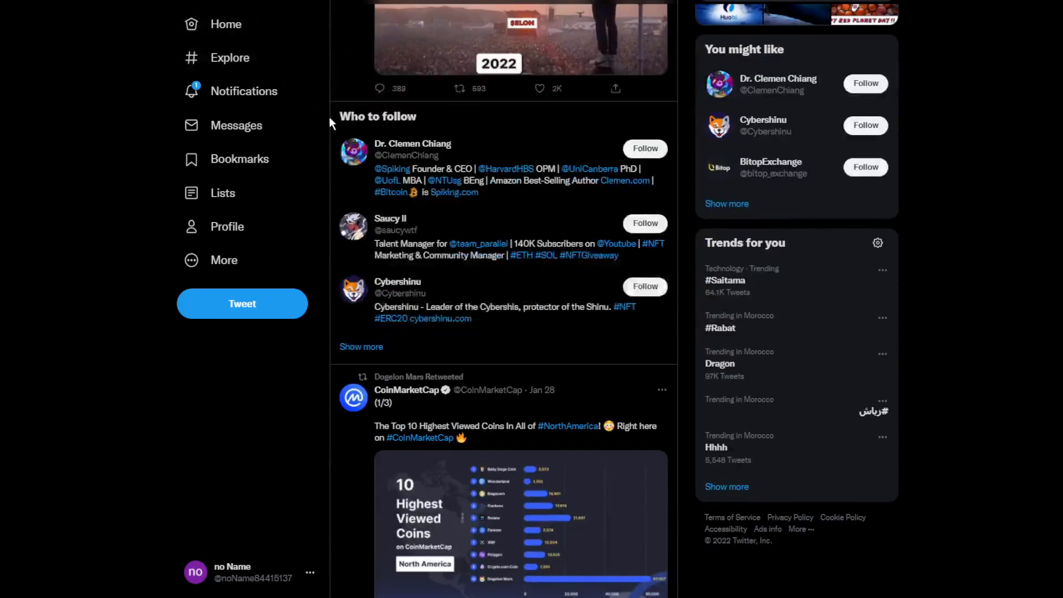
pyautogui.scroll(-3)
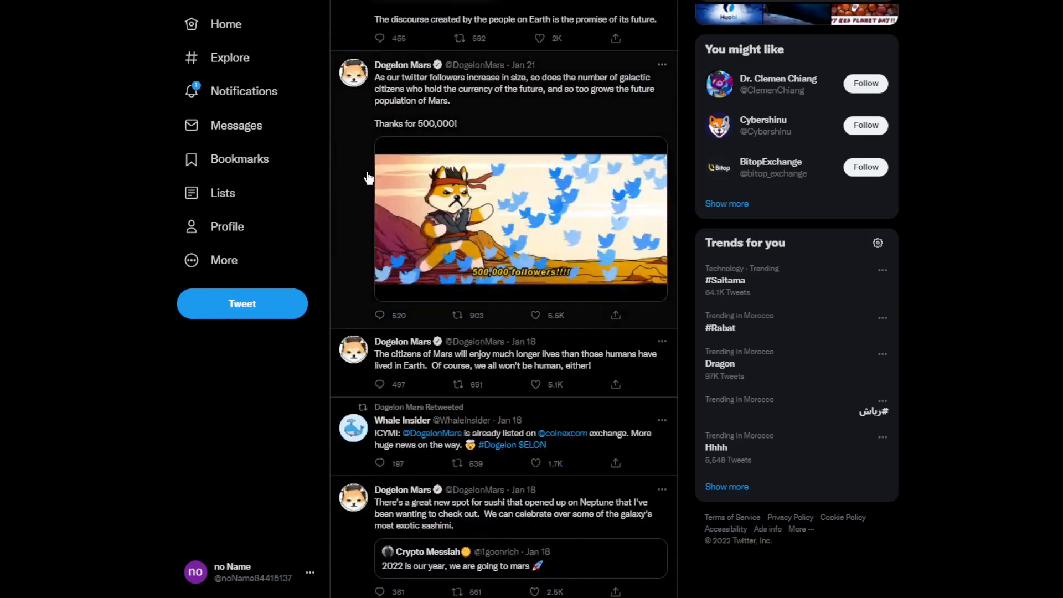
pyautogui.scroll(-3)
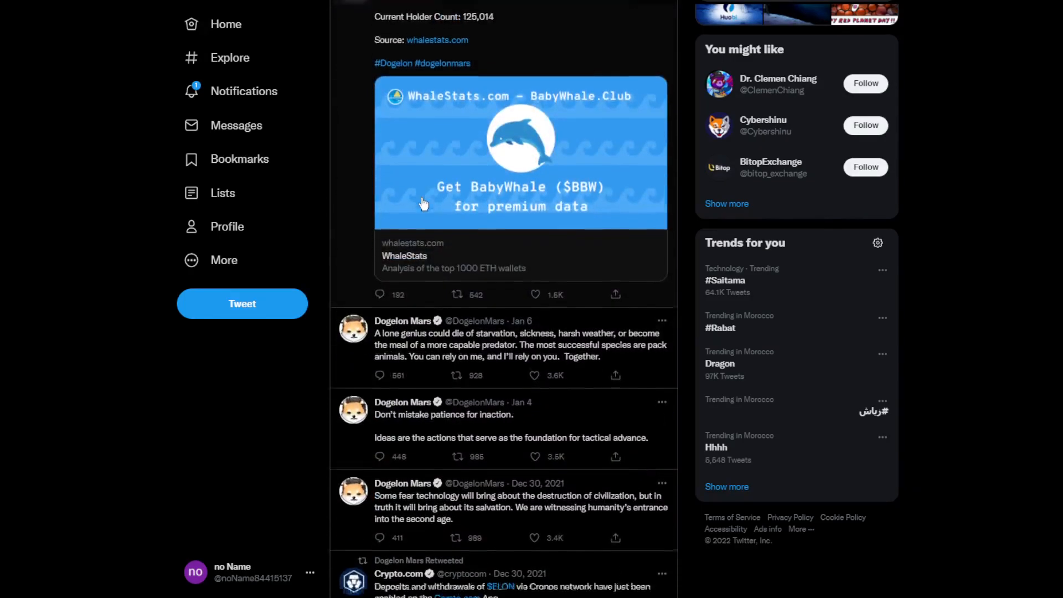
pyautogui.scroll(-3)
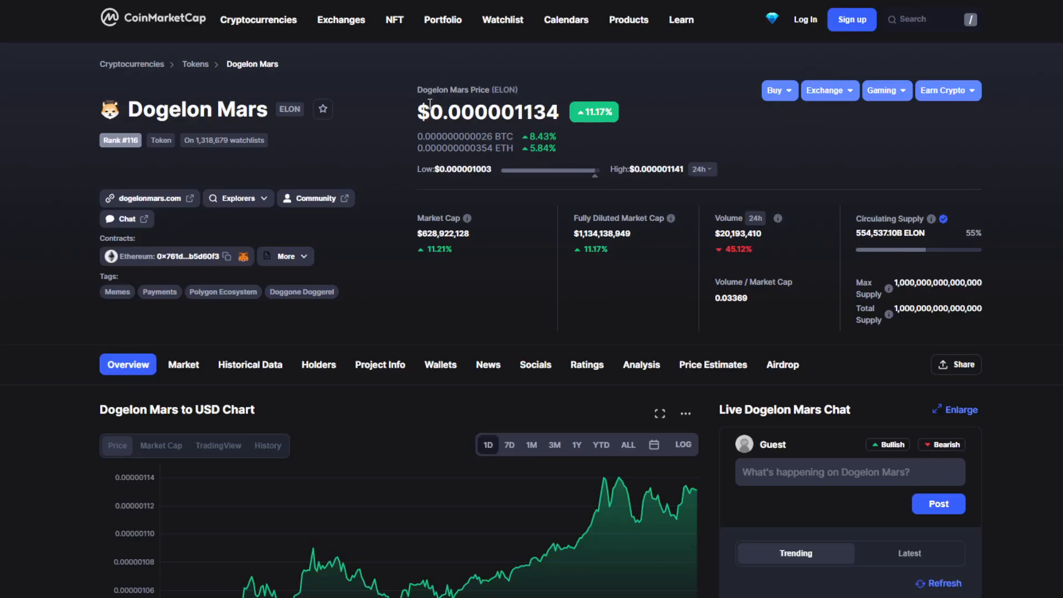
pyautogui.doubleClick(463, 112)
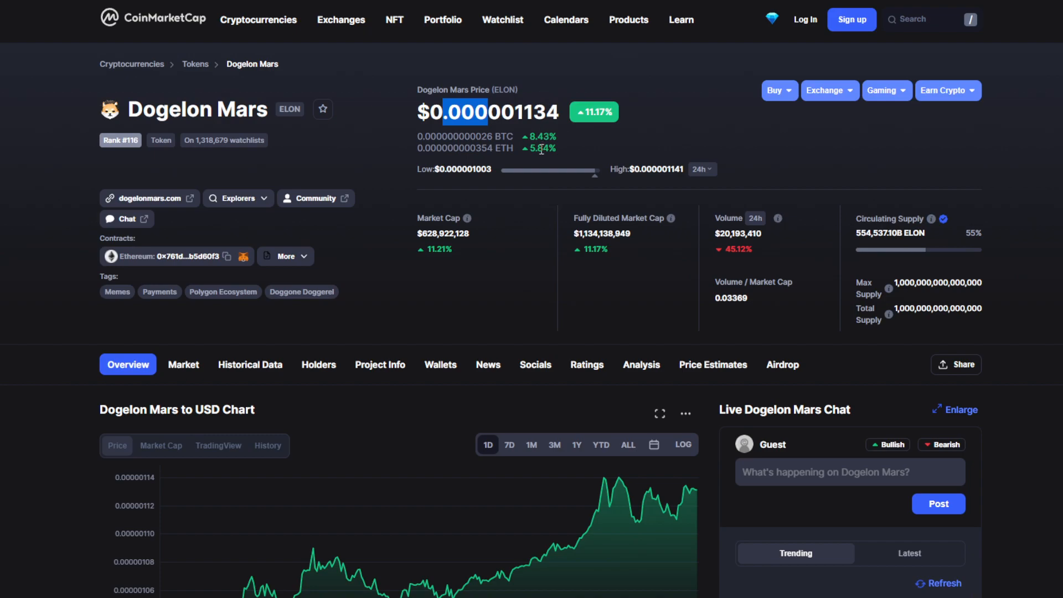
pyautogui.moveTo(587, 130)
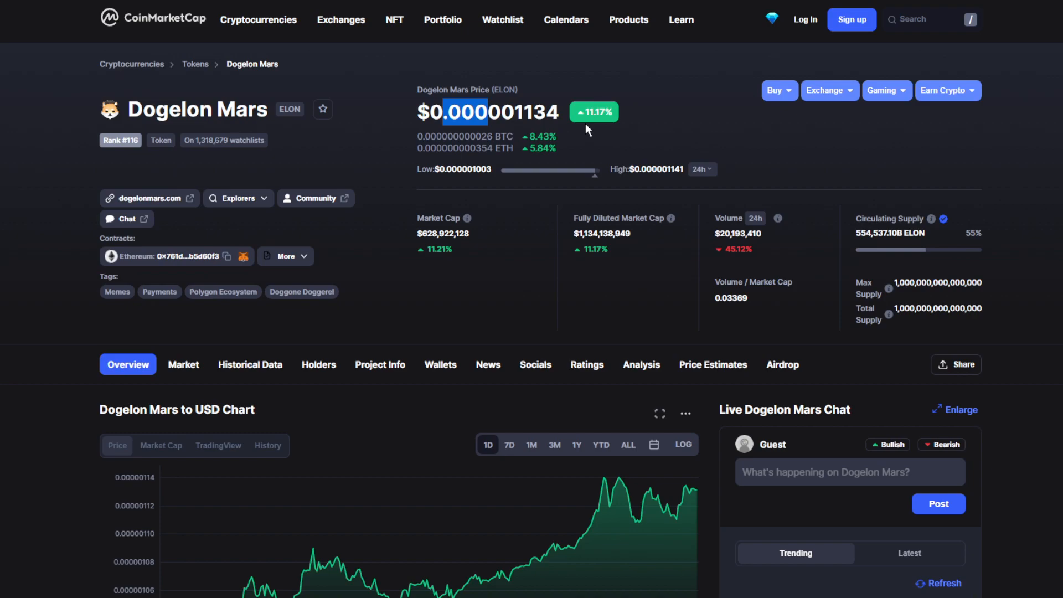
pyautogui.moveTo(1018, 335)
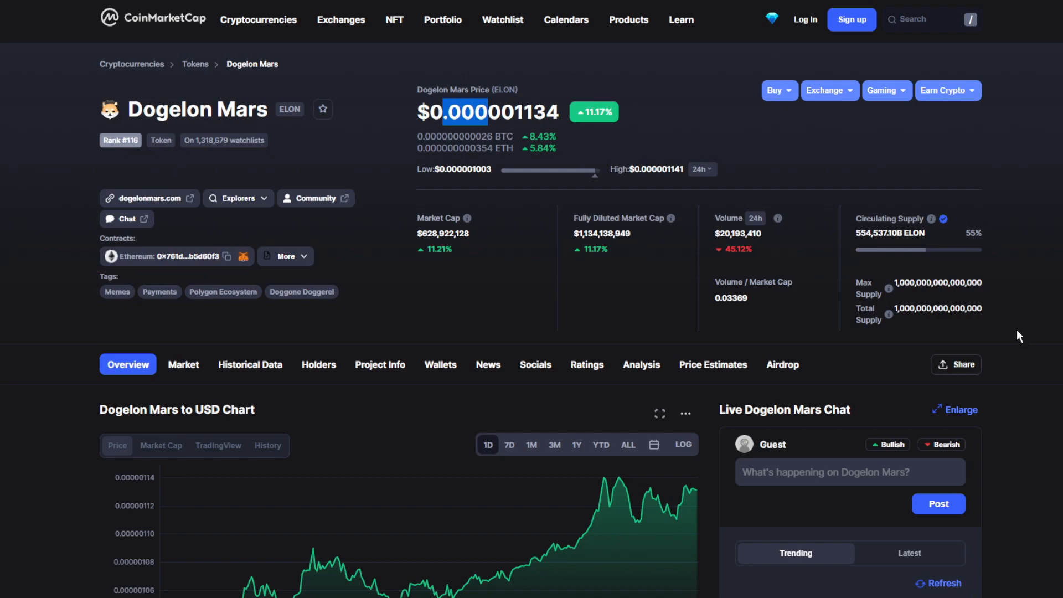
pyautogui.moveTo(723, 259)
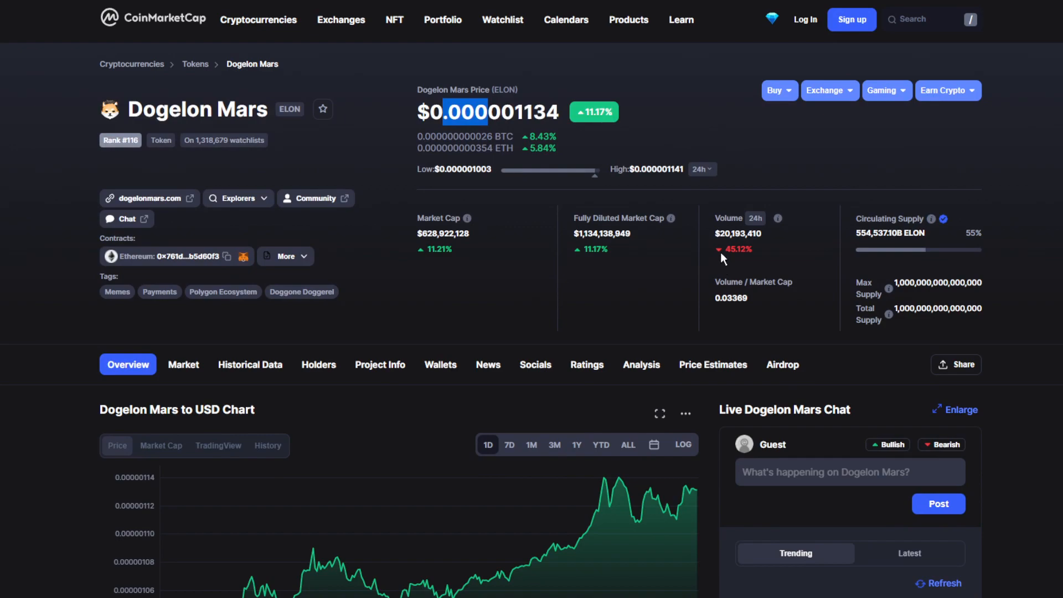
pyautogui.moveTo(740, 251)
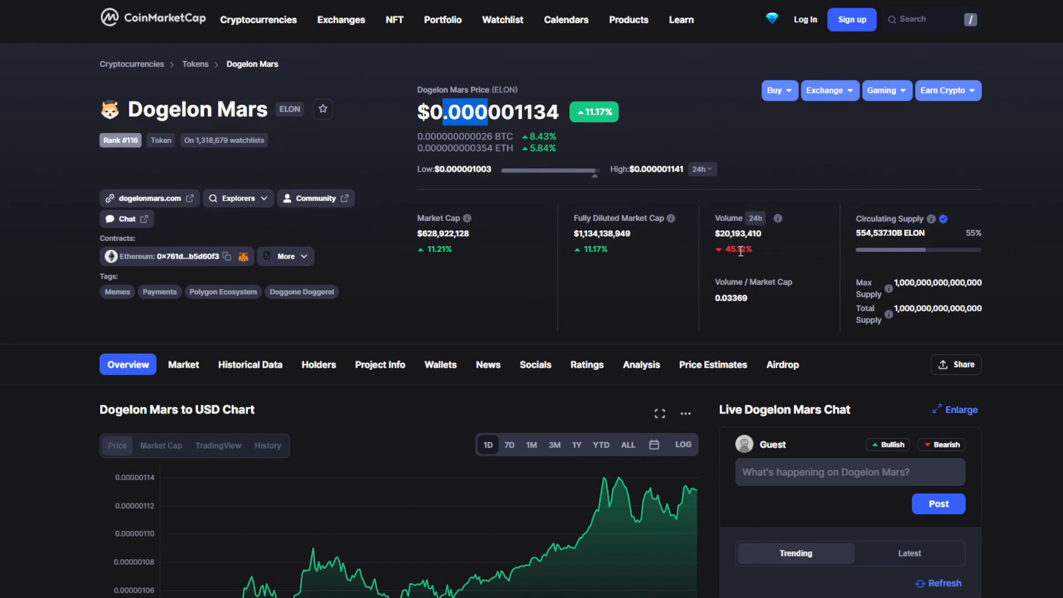
# Switch the Dogelon Mars price chart to 7 days, then to 1M.
pyautogui.scroll(-3)
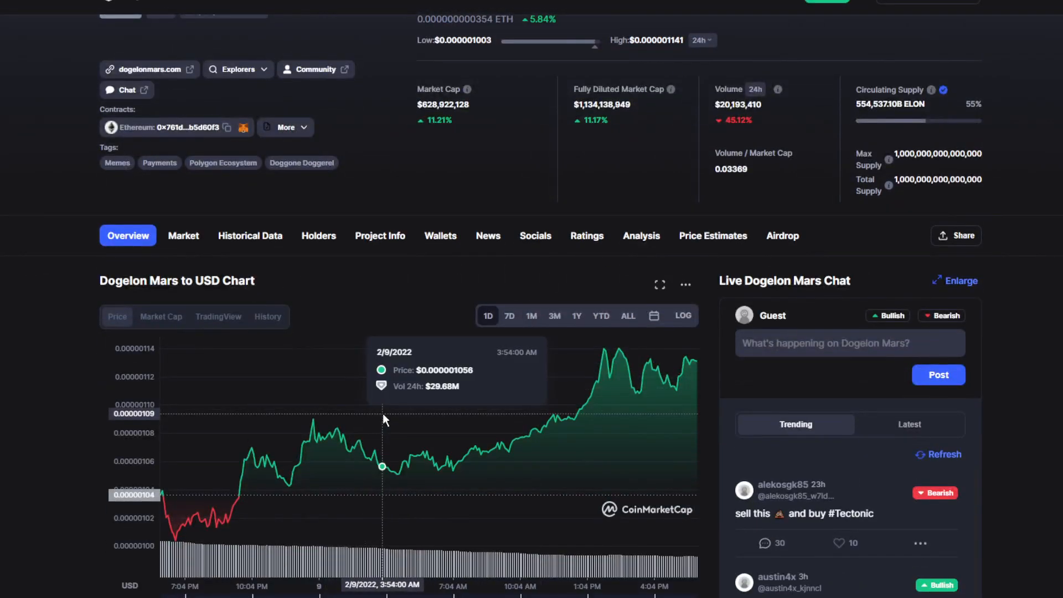
pyautogui.moveTo(478, 382)
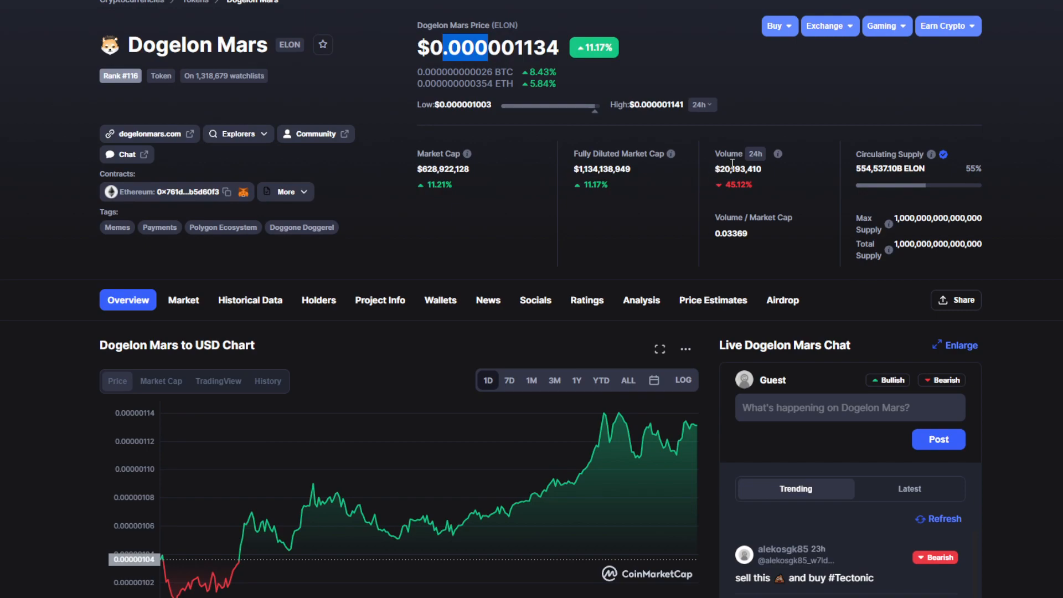
pyautogui.scroll(-3)
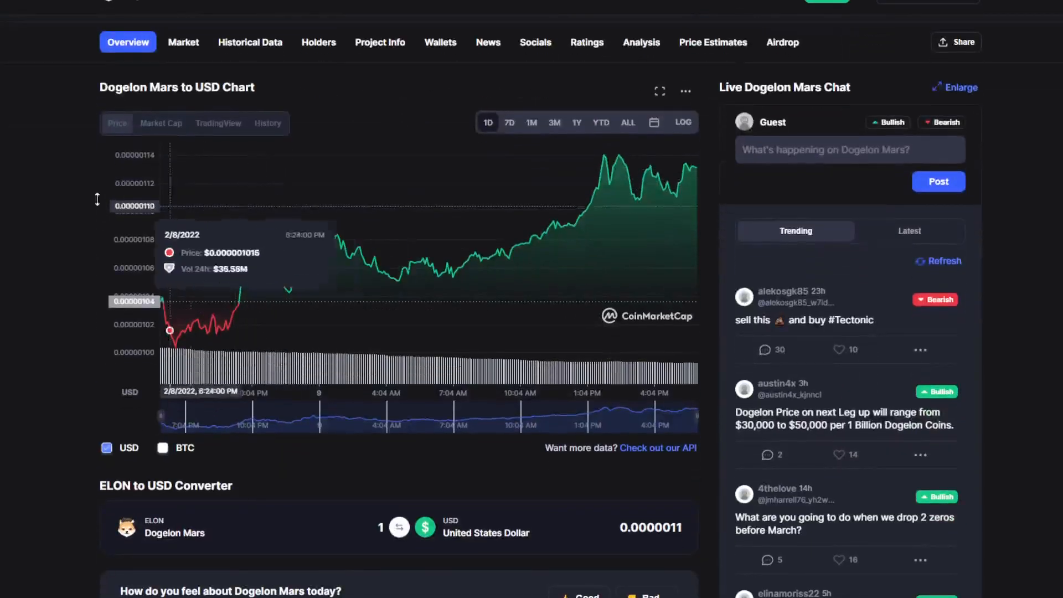
pyautogui.scroll(-3)
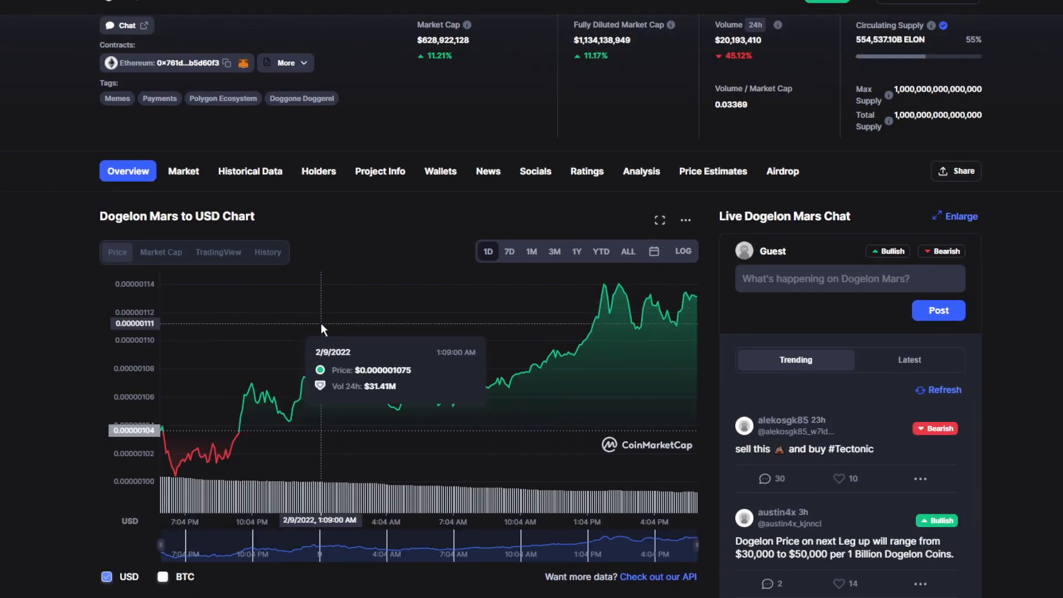
pyautogui.moveTo(171, 431)
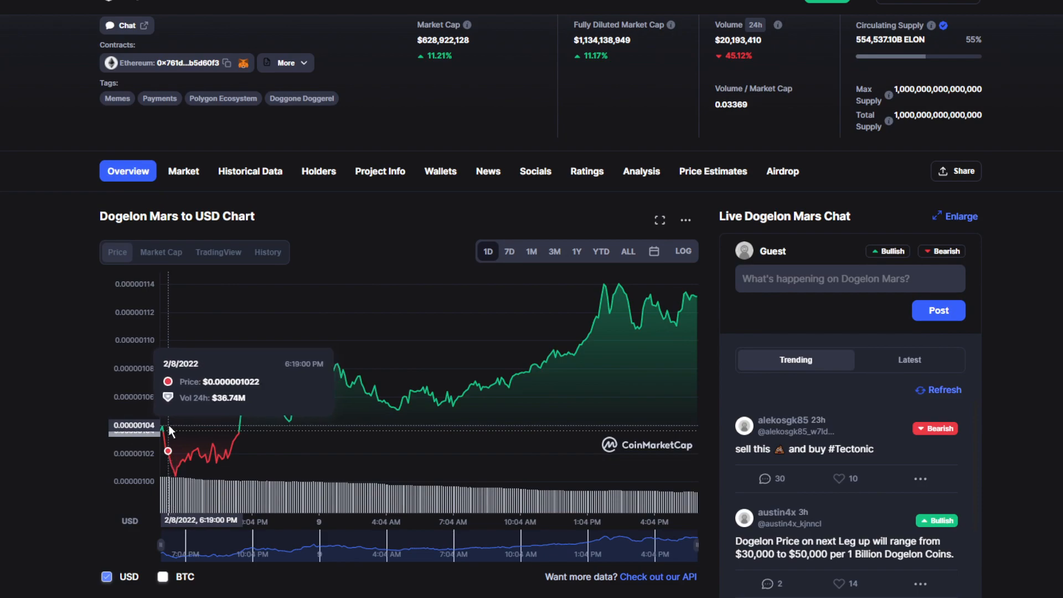
pyautogui.moveTo(213, 435)
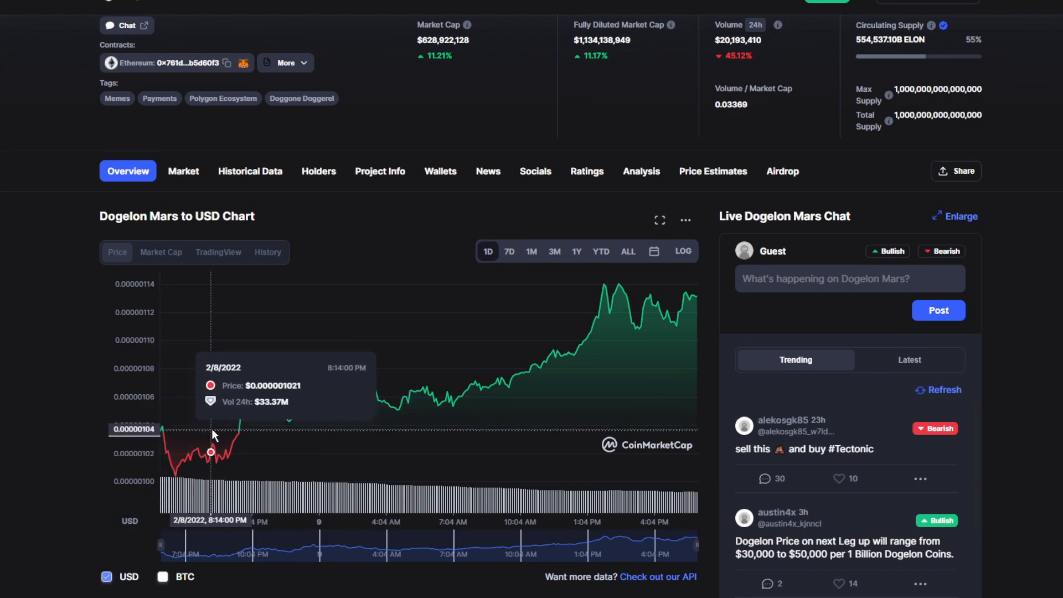
pyautogui.moveTo(299, 426)
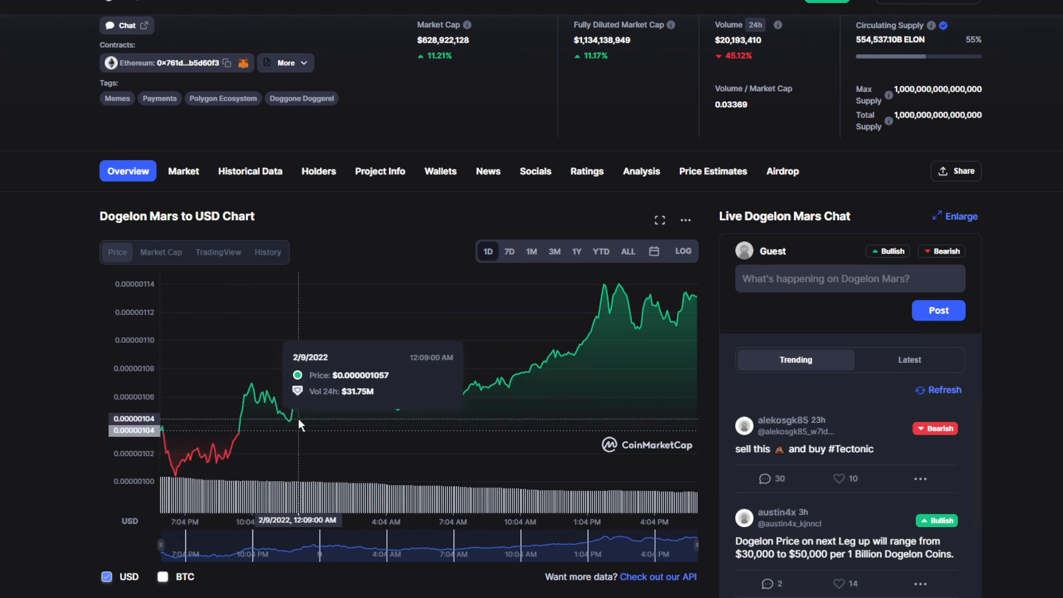
pyautogui.moveTo(536, 348)
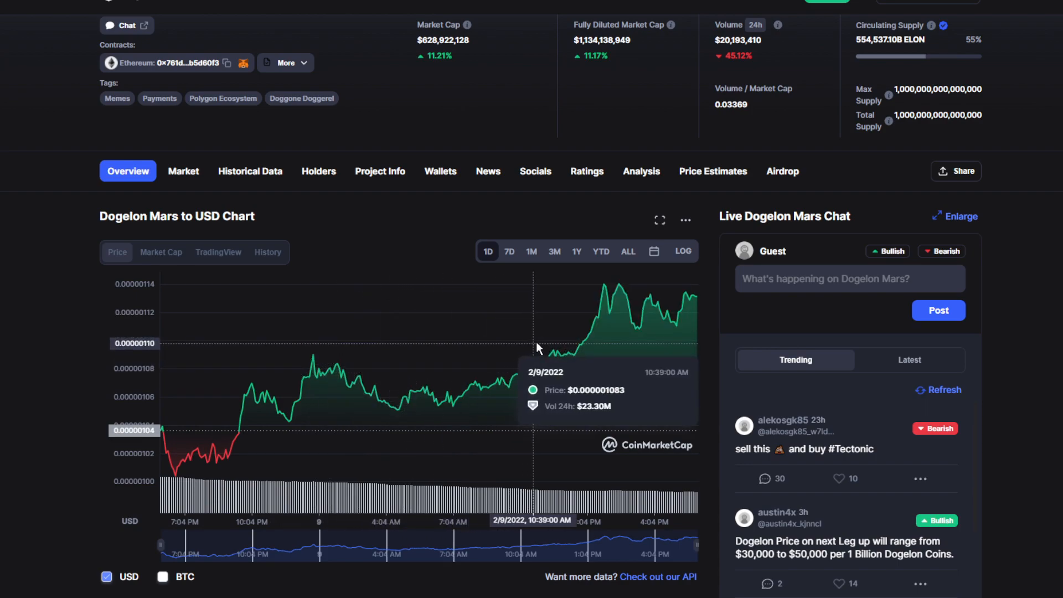
pyautogui.moveTo(391, 404)
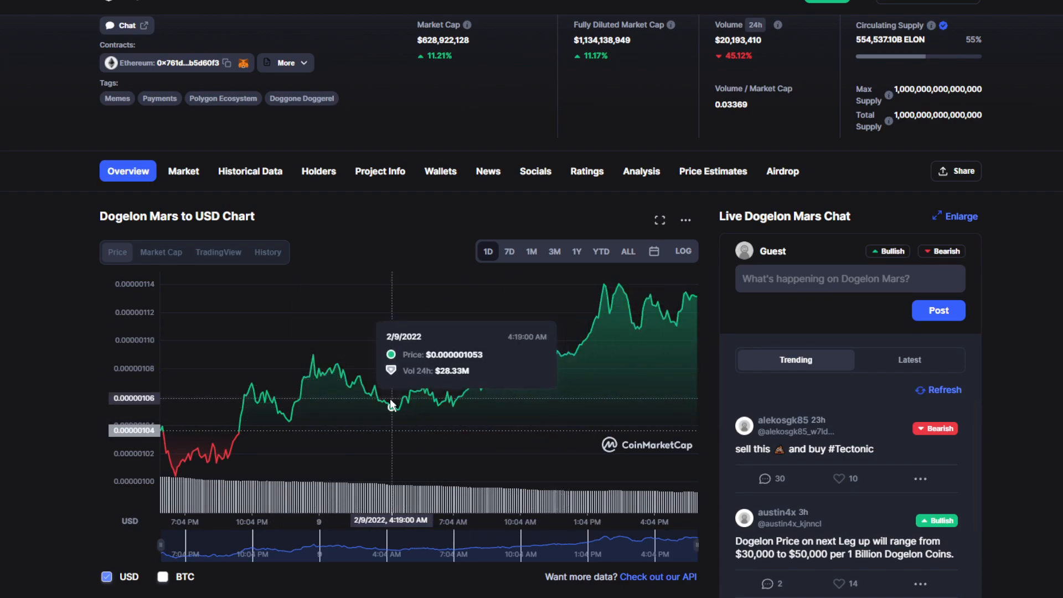
pyautogui.moveTo(477, 390)
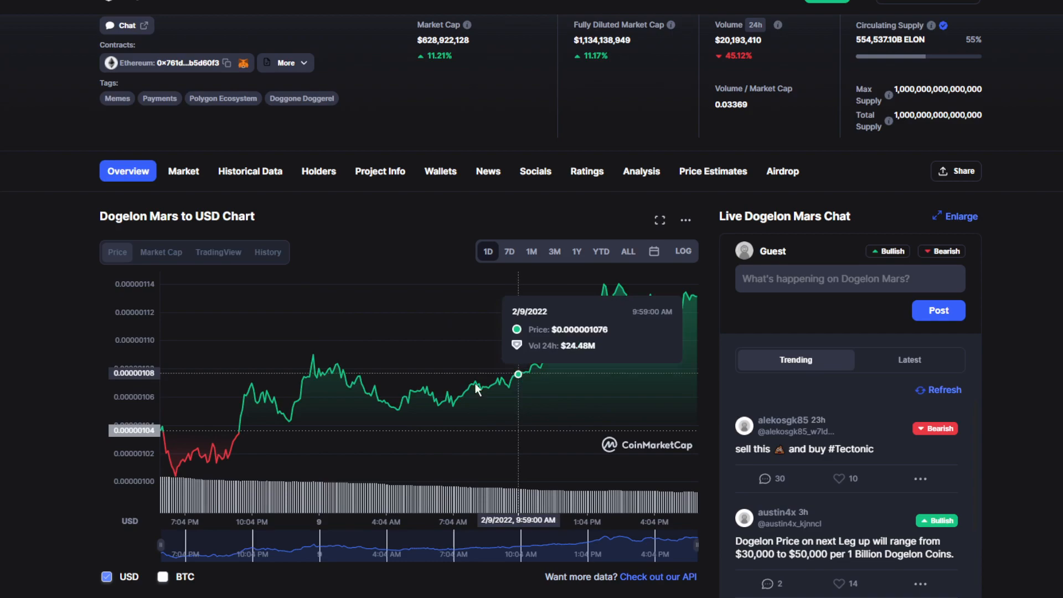
pyautogui.moveTo(617, 287)
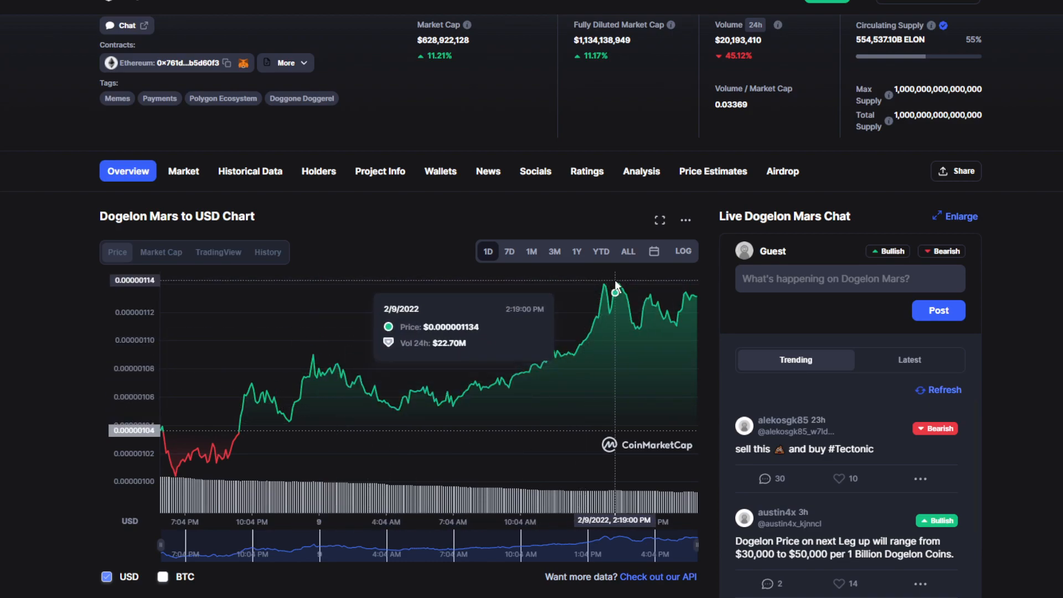
pyautogui.moveTo(633, 325)
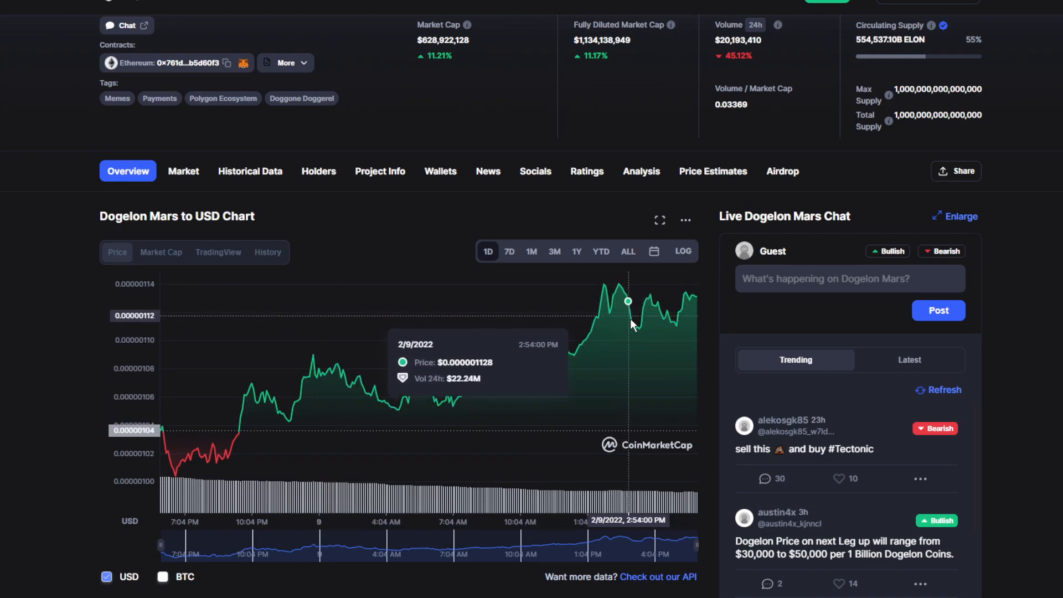
pyautogui.moveTo(679, 308)
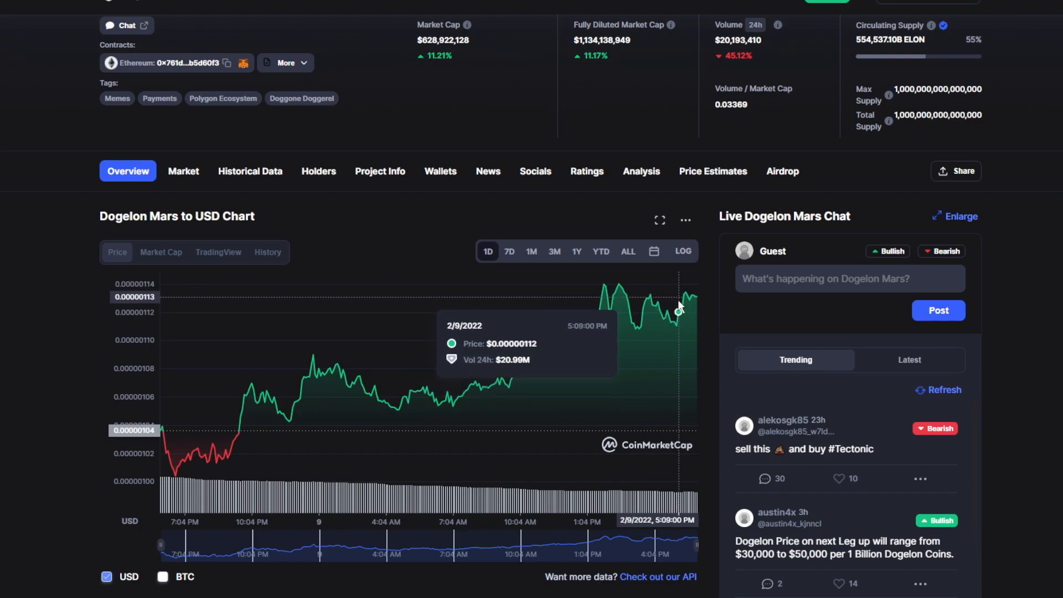
pyautogui.moveTo(543, 235)
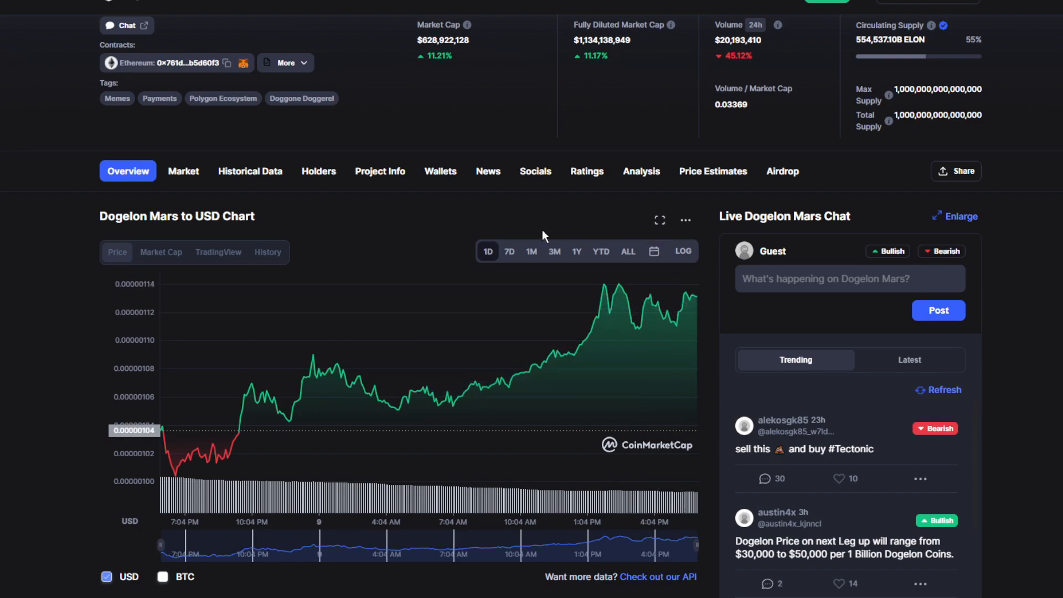
pyautogui.click(509, 251)
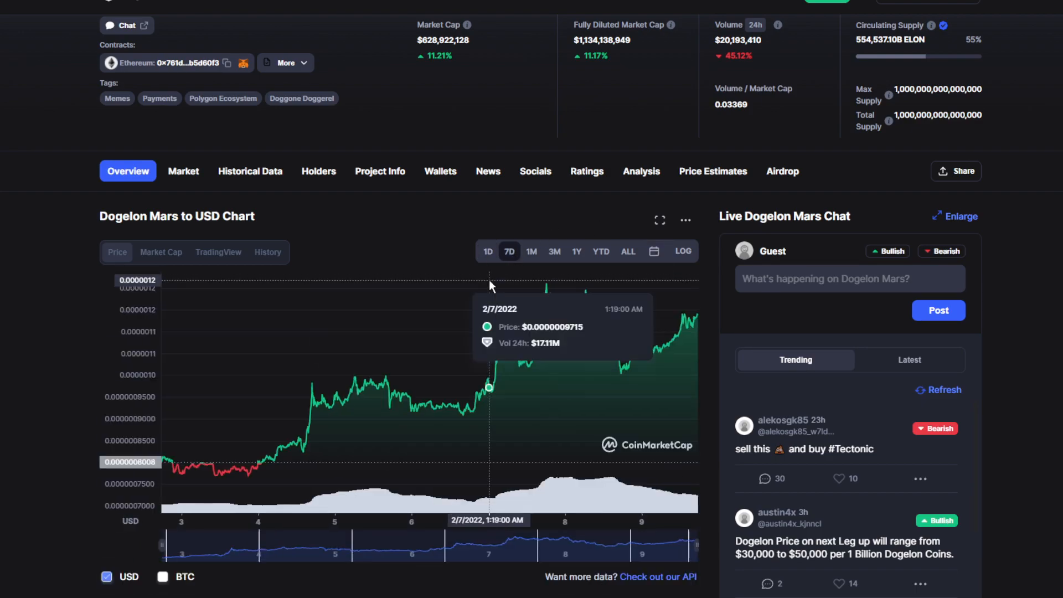
pyautogui.moveTo(227, 401)
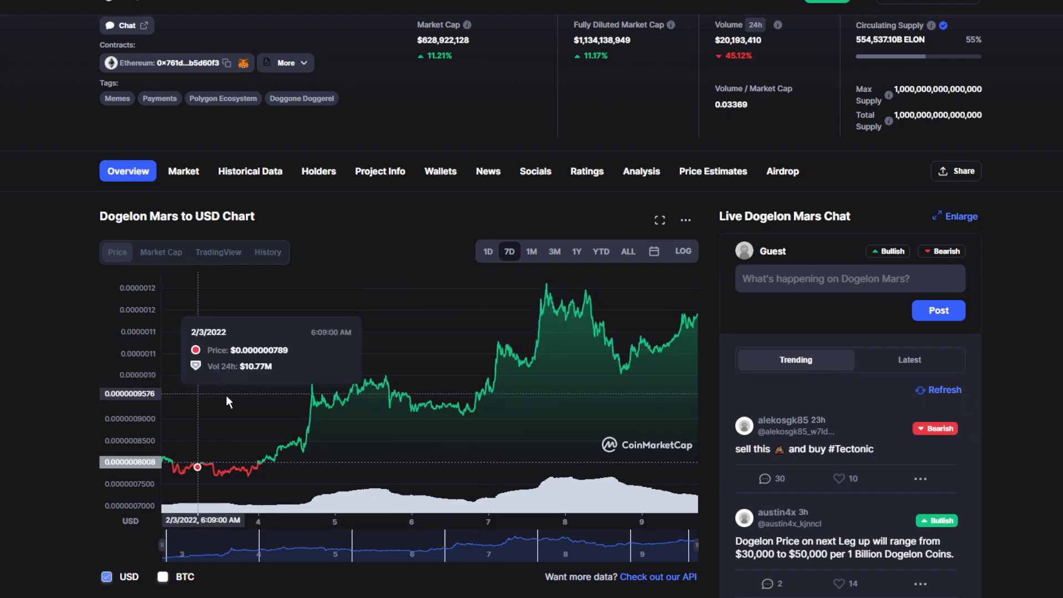
pyautogui.moveTo(499, 331)
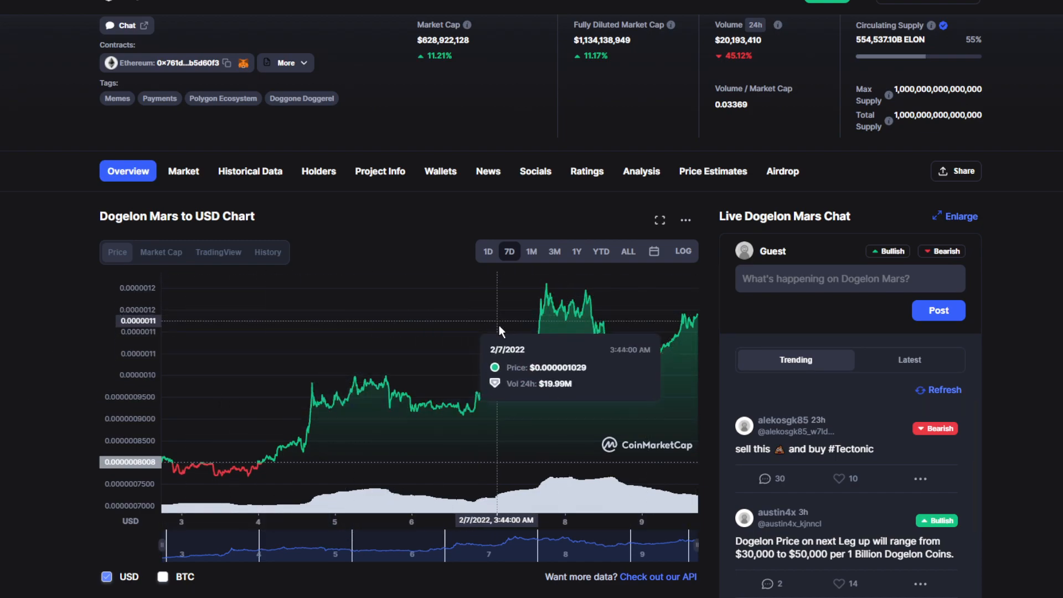
pyautogui.moveTo(313, 404)
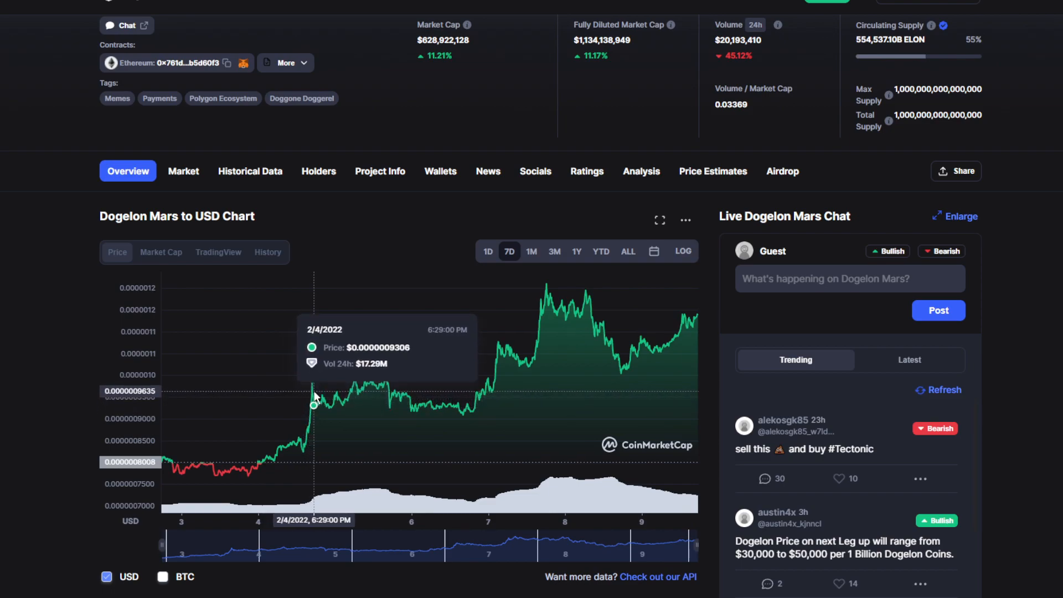
pyautogui.moveTo(304, 382)
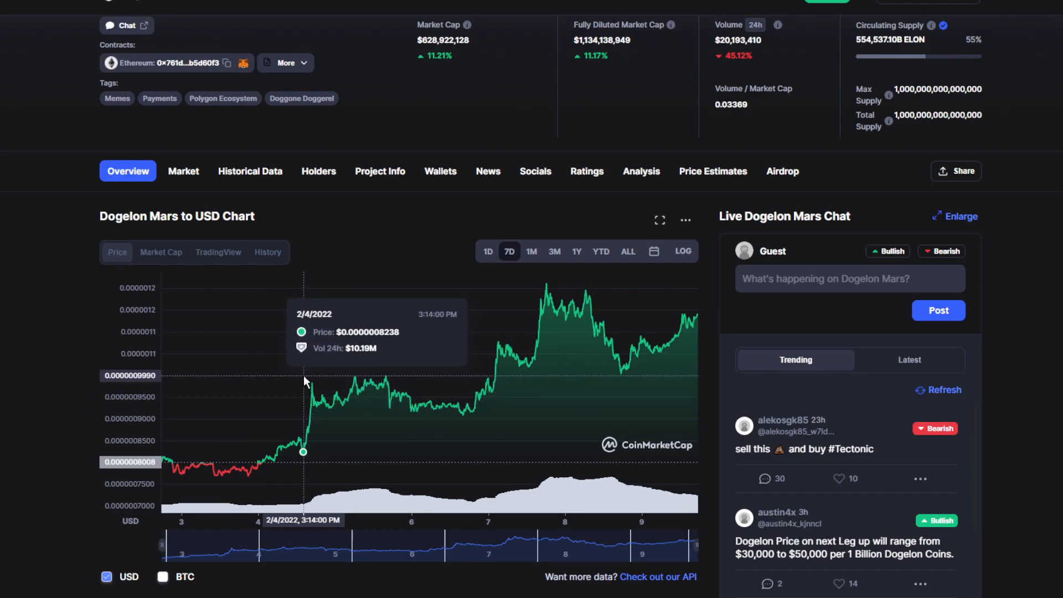
pyautogui.moveTo(440, 321)
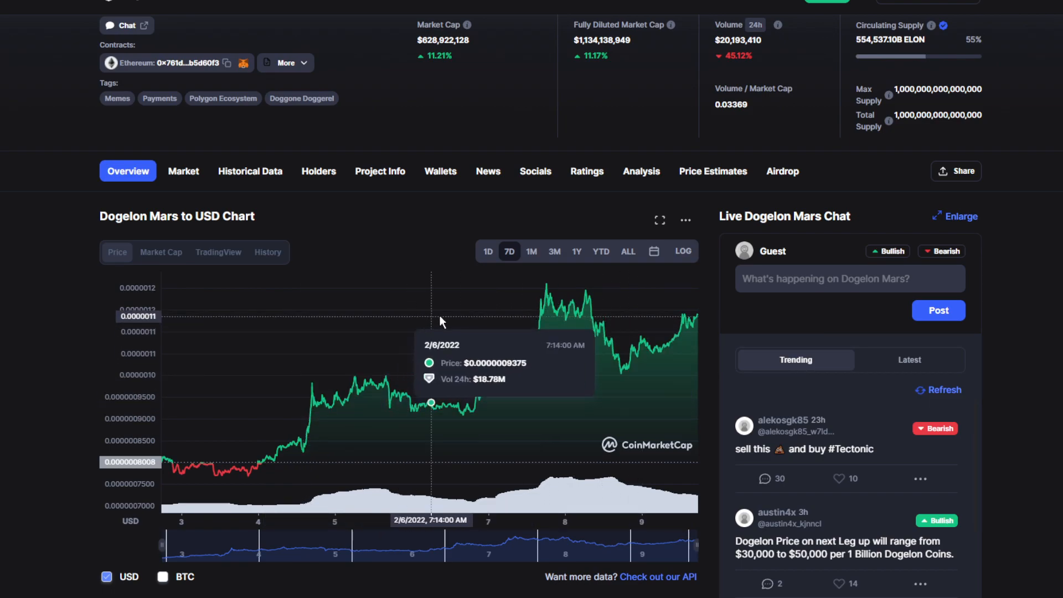
pyautogui.moveTo(288, 395)
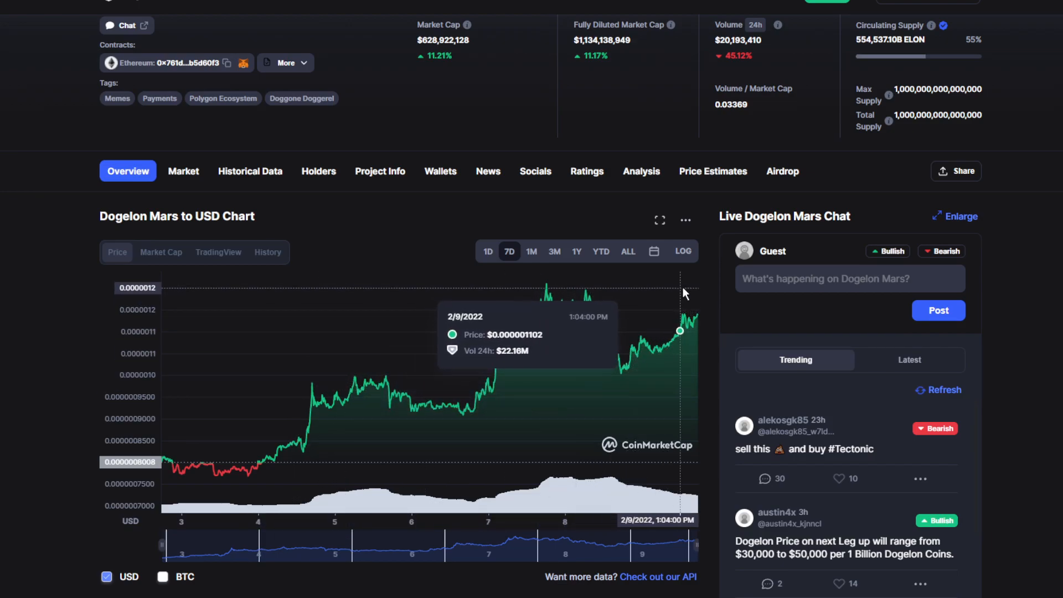
pyautogui.moveTo(544, 303)
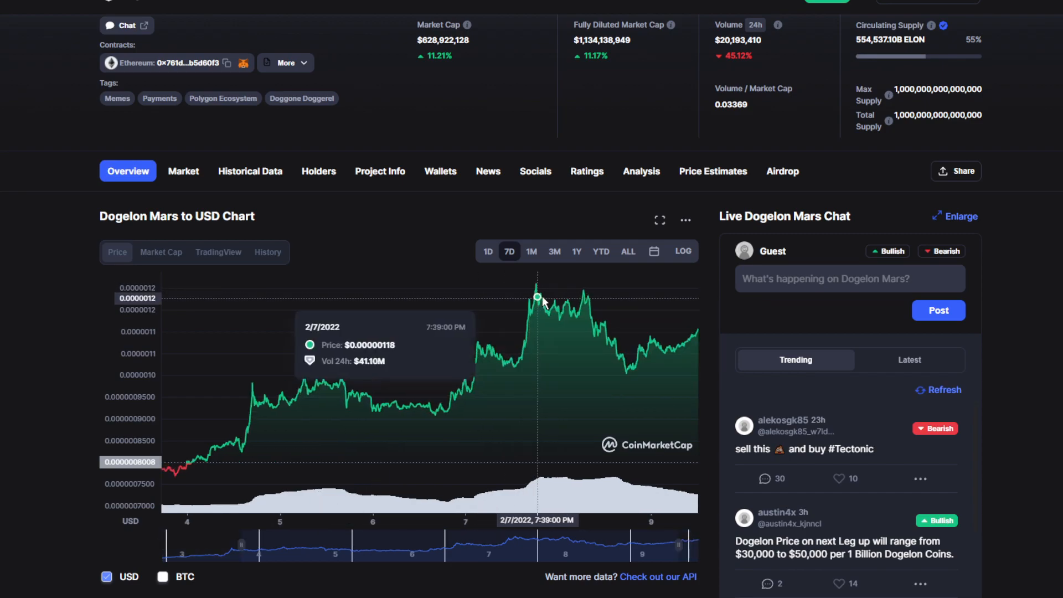
pyautogui.click(531, 252)
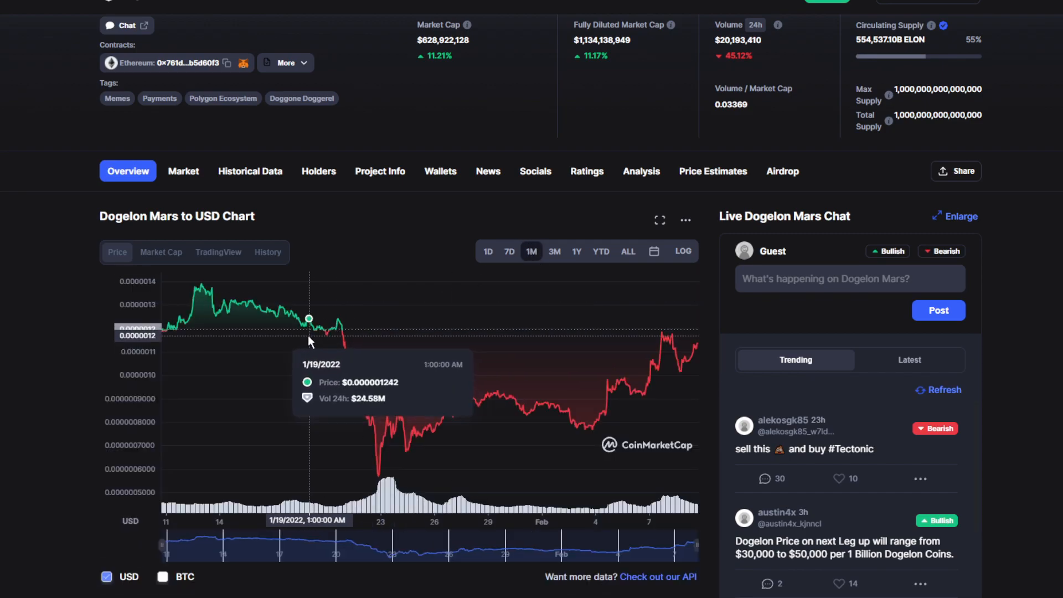
pyautogui.moveTo(453, 388)
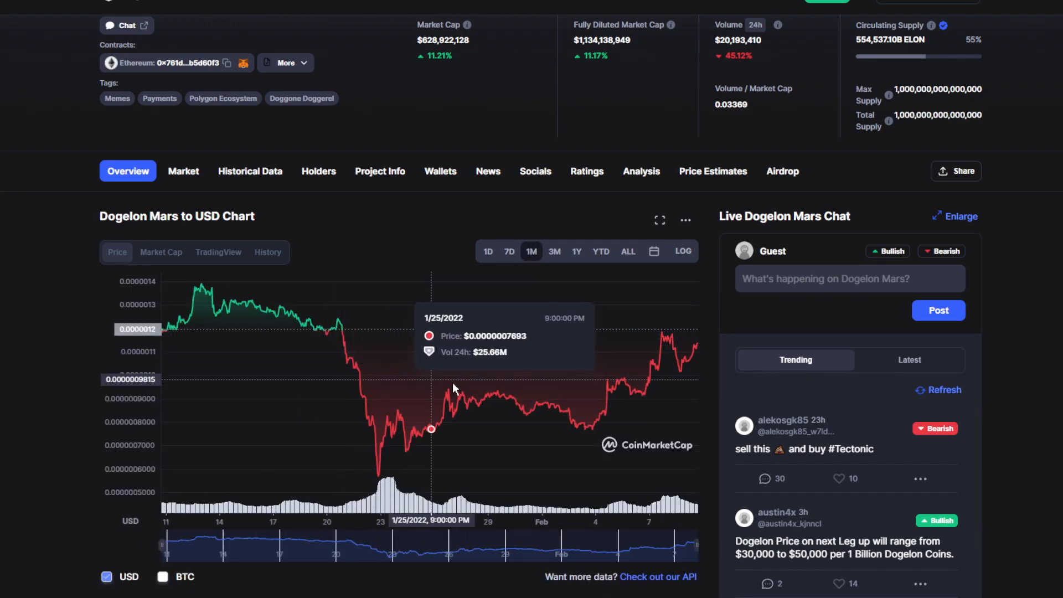
pyautogui.moveTo(413, 369)
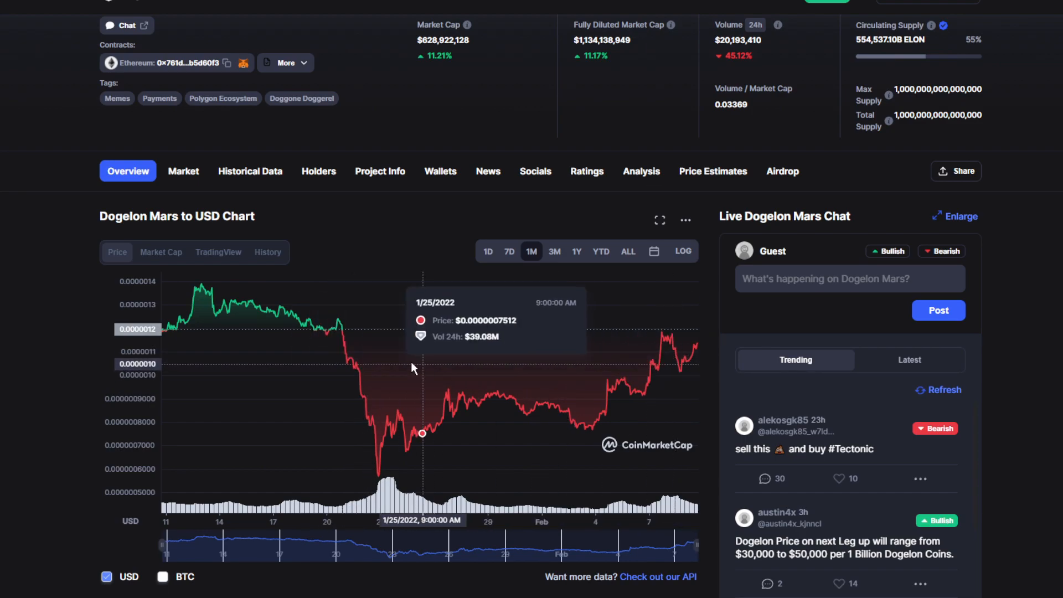
pyautogui.moveTo(674, 311)
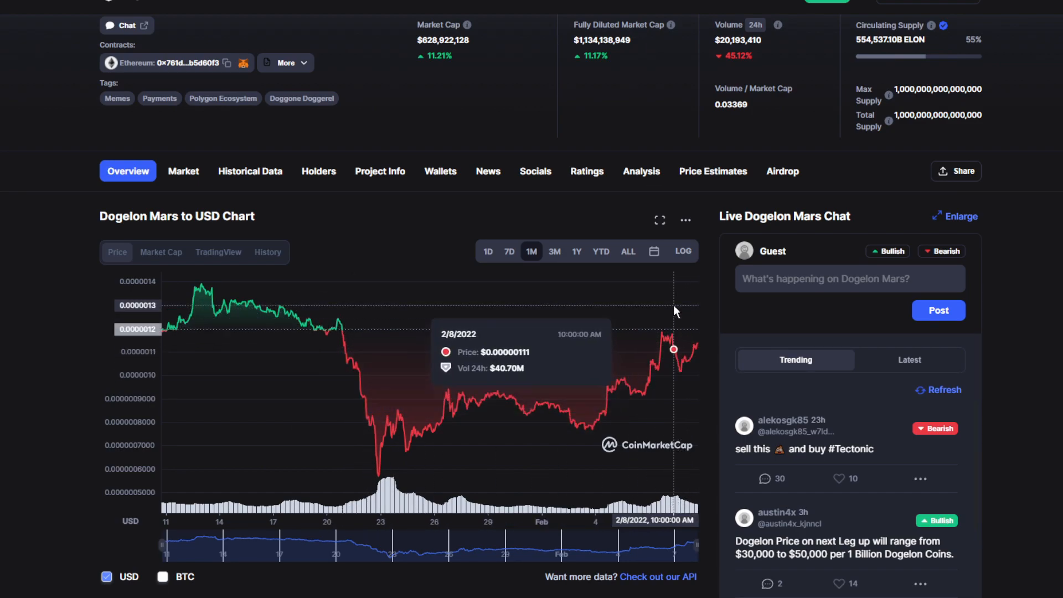
pyautogui.moveTo(604, 350)
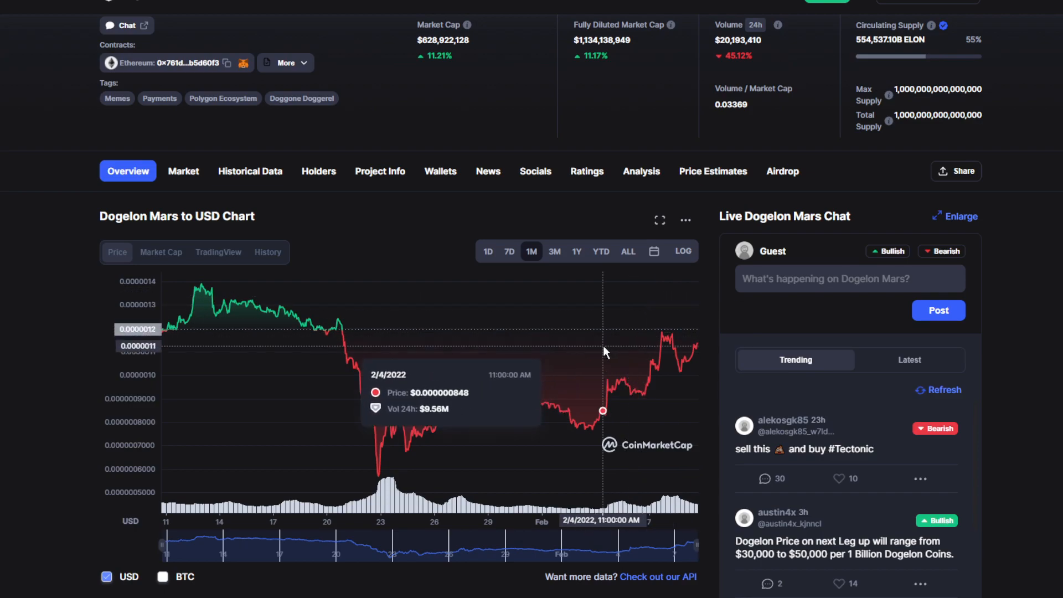
pyautogui.moveTo(334, 358)
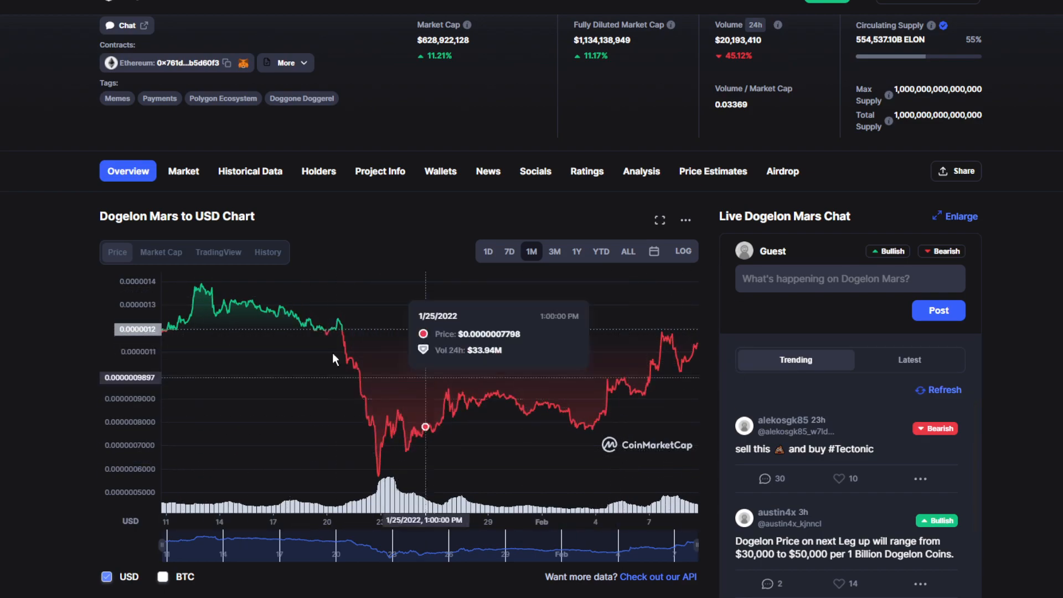
pyautogui.moveTo(432, 288)
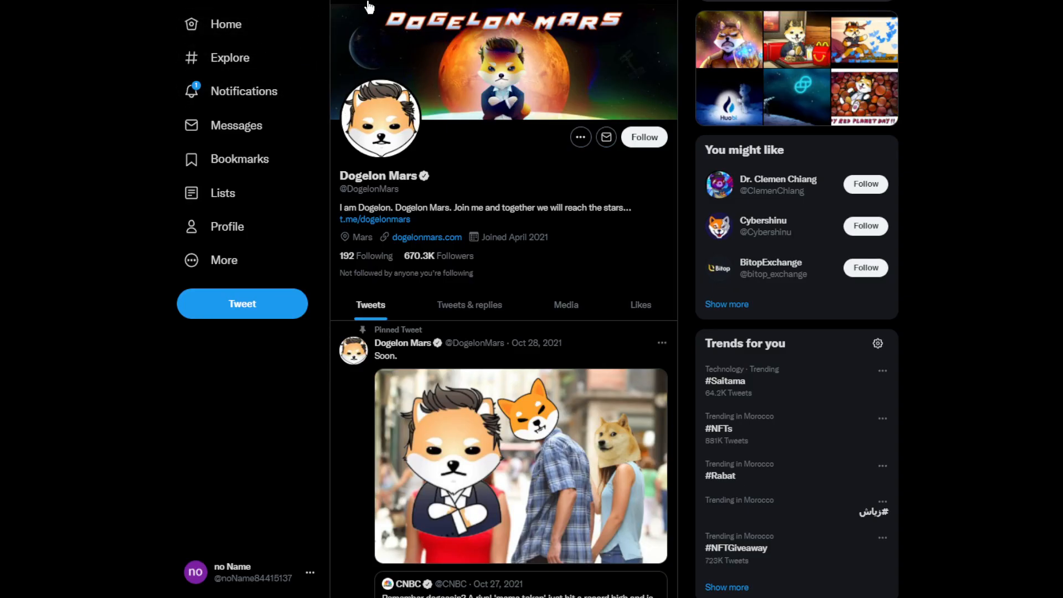
# Scroll the Dogelon Mars Twitter profile past the pinned meme to the NFT tweet.
pyautogui.scroll(-3)
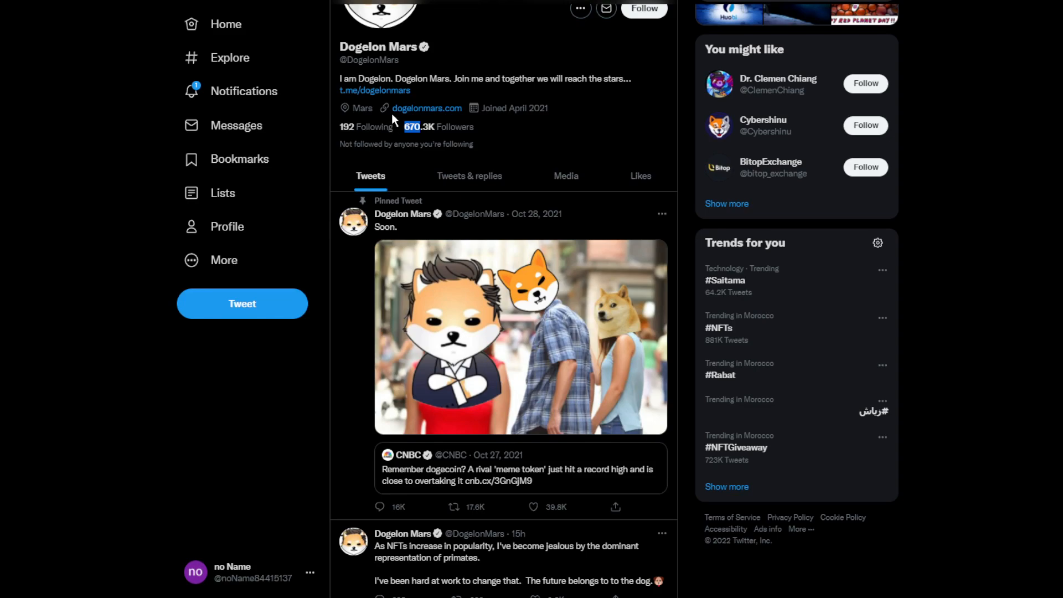
pyautogui.moveTo(418, 155)
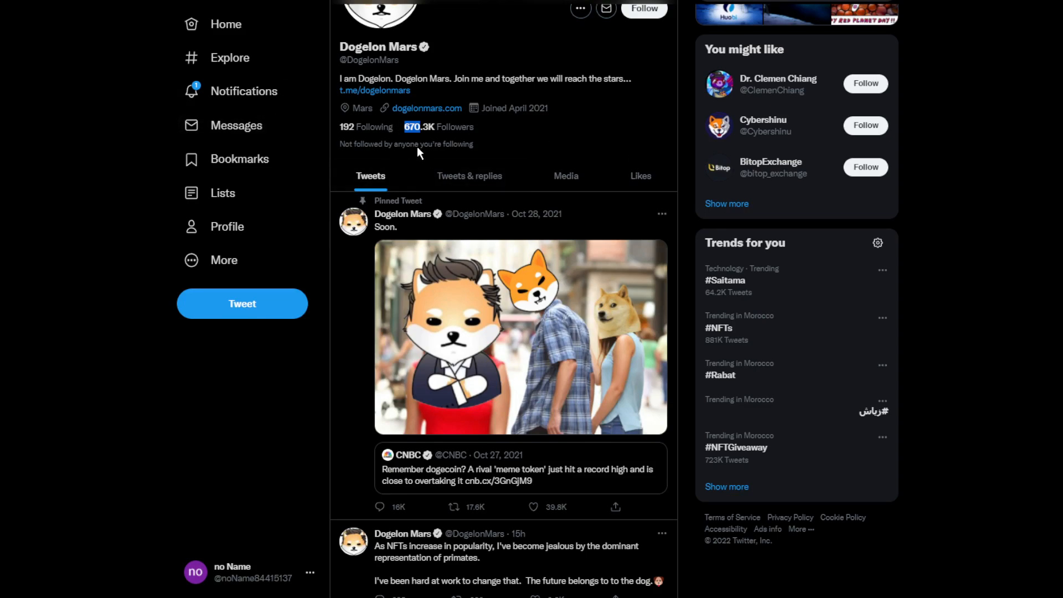
pyautogui.moveTo(377, 114)
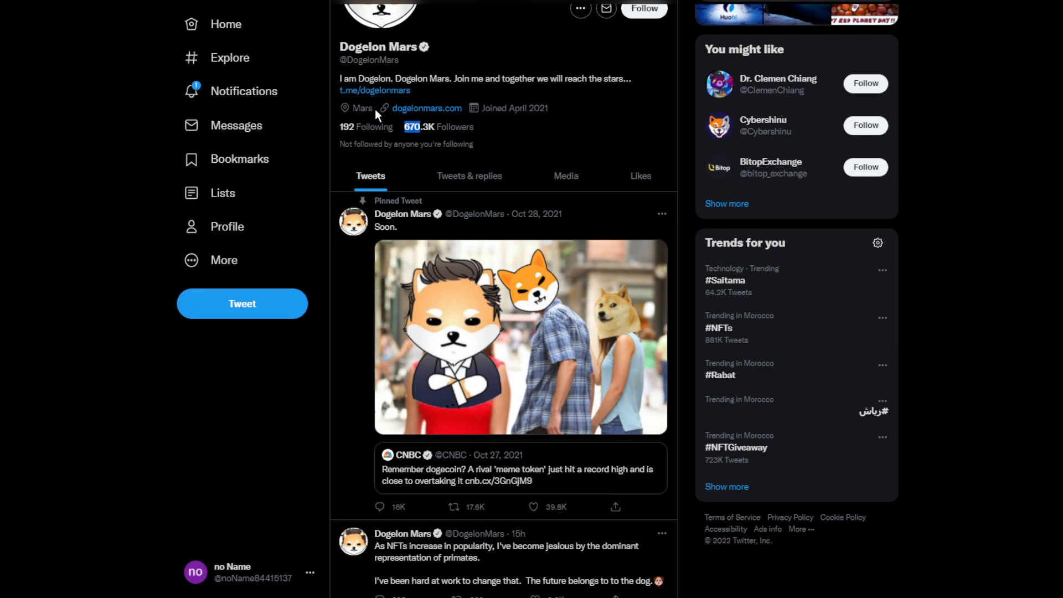
pyautogui.moveTo(246, 123)
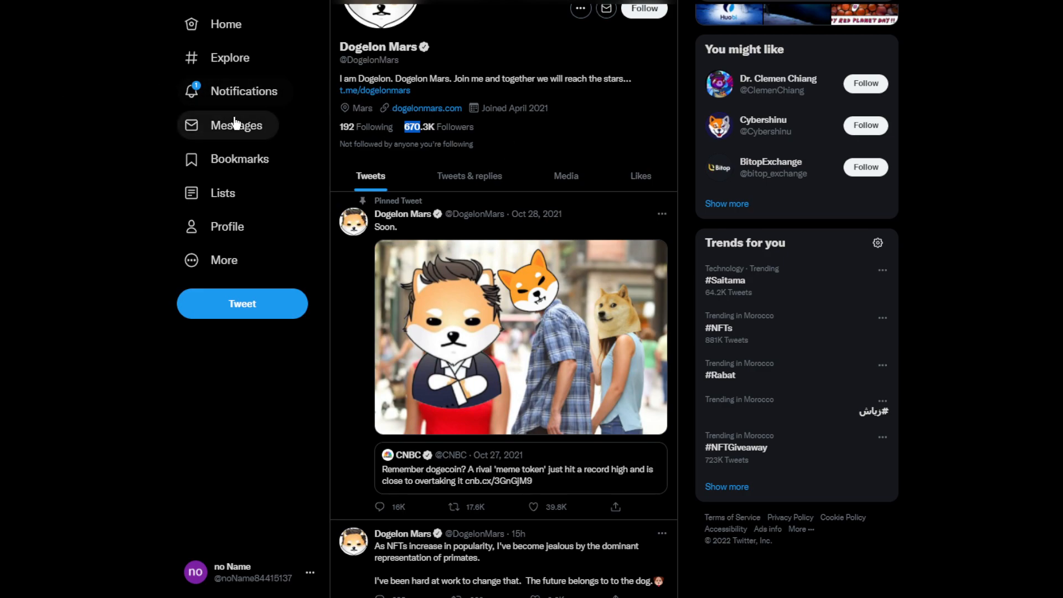
pyautogui.scroll(-3)
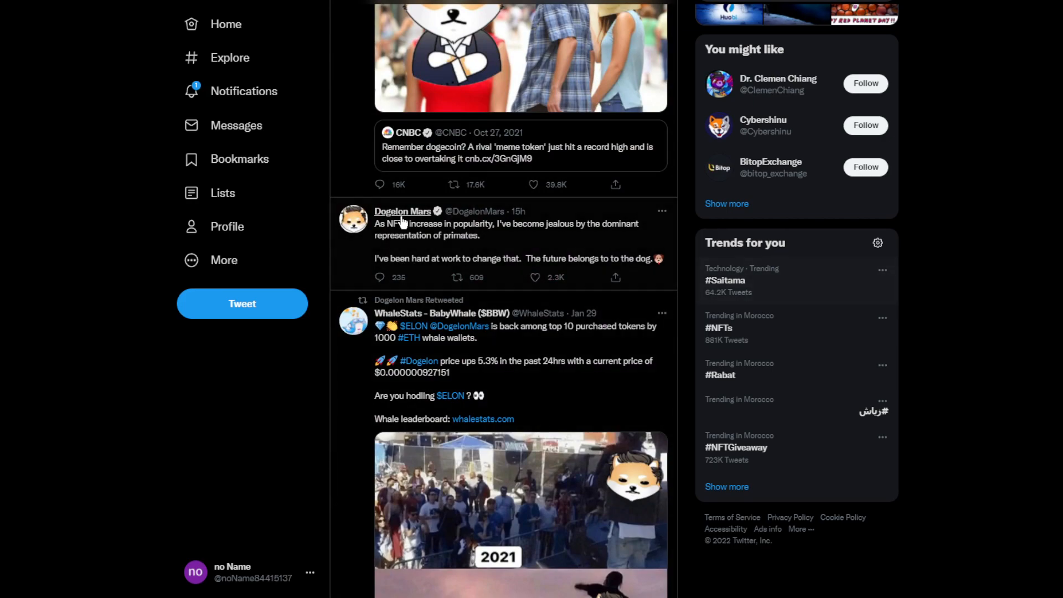
pyautogui.moveTo(452, 239)
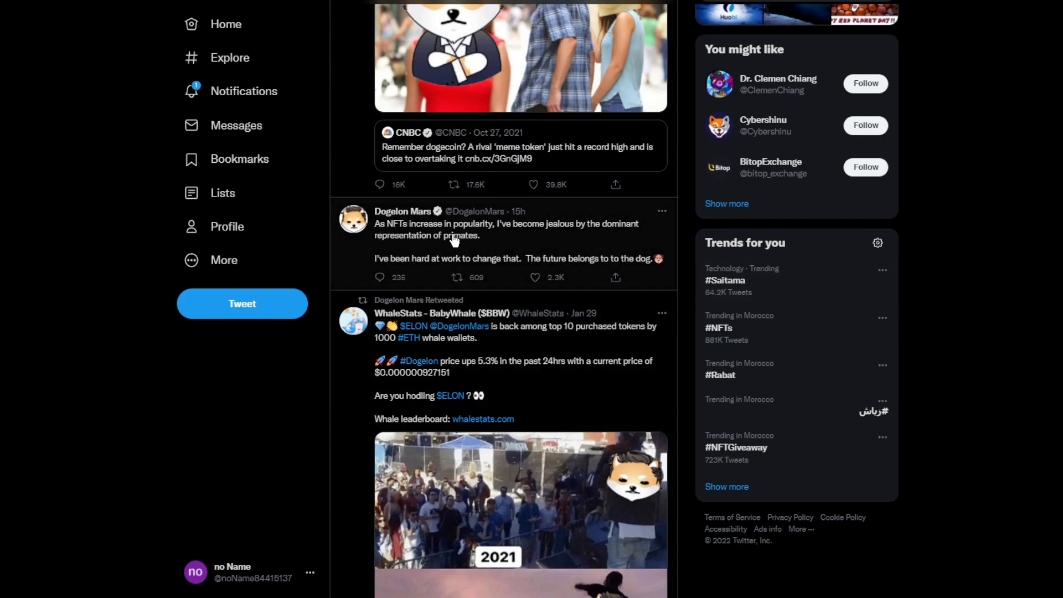
pyautogui.moveTo(382, 228)
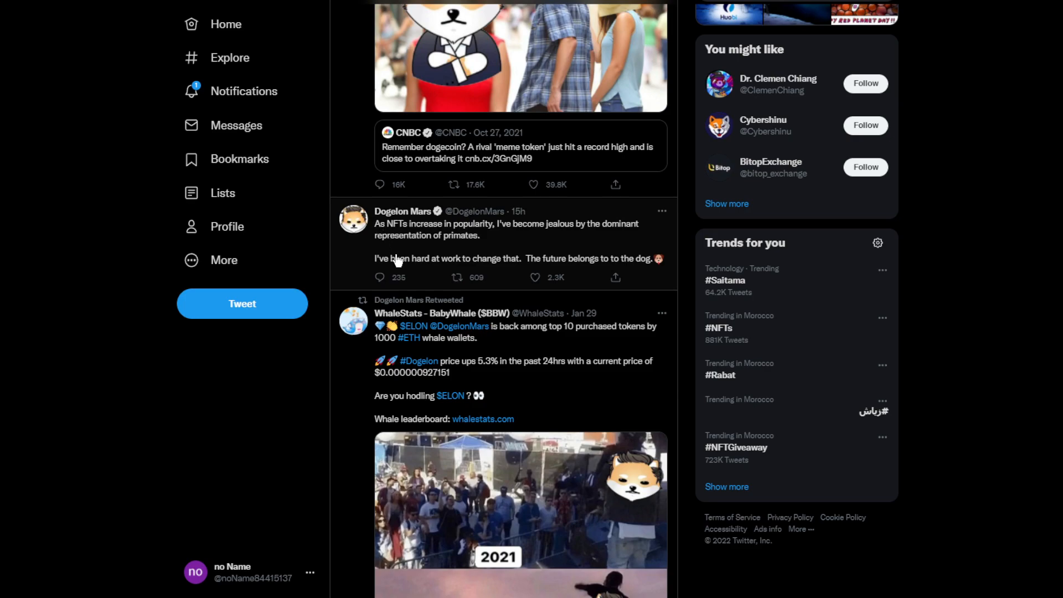
pyautogui.moveTo(472, 241)
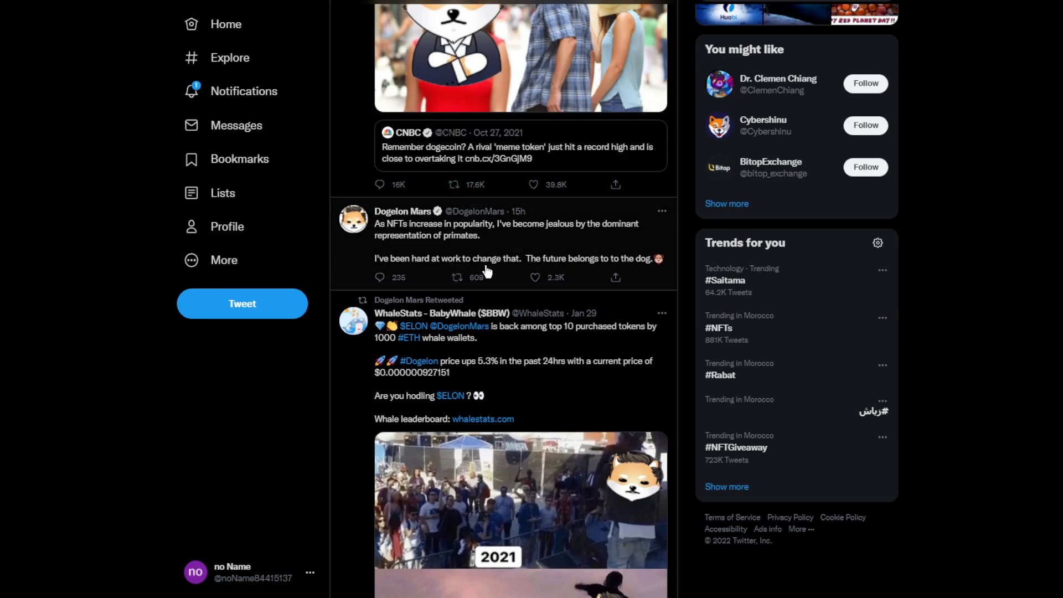
pyautogui.moveTo(583, 270)
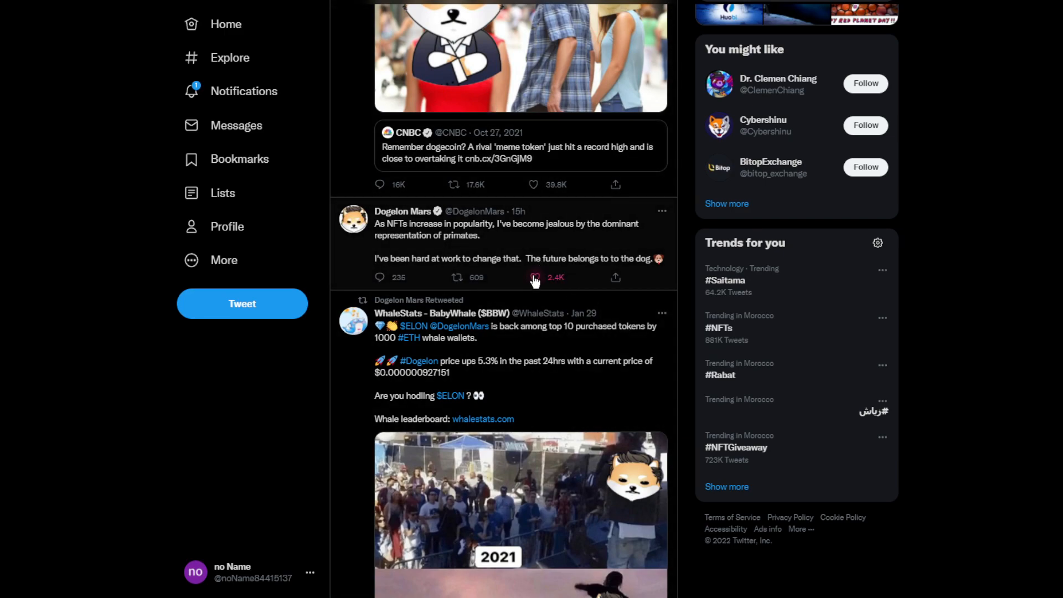
# Scroll past the WhaleStats 2021/2022 meme to CoinMarketCap's top-viewed-coins retweet.
pyautogui.scroll(-3)
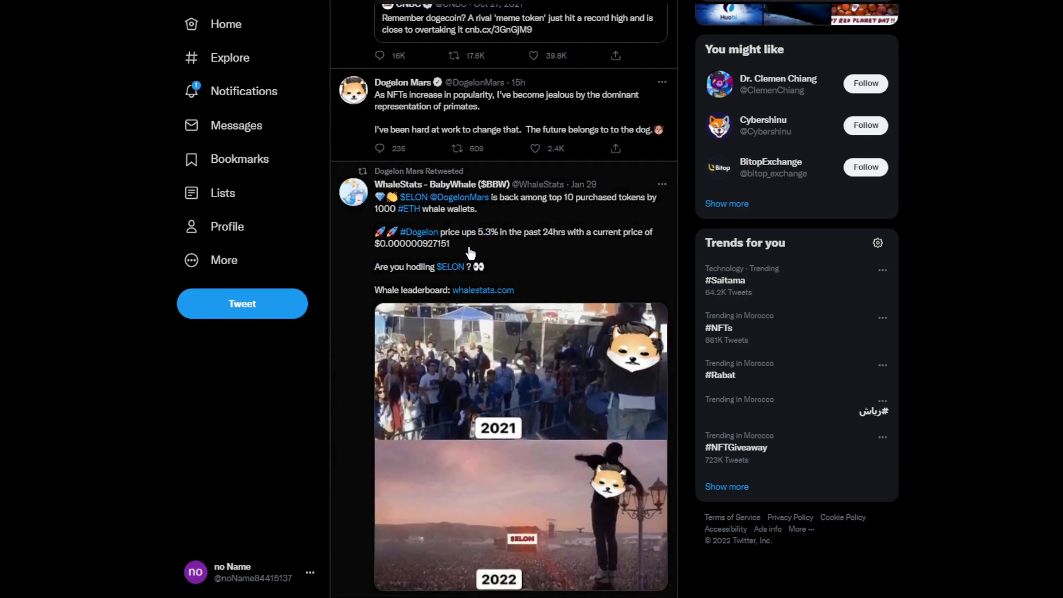
pyautogui.moveTo(262, 121)
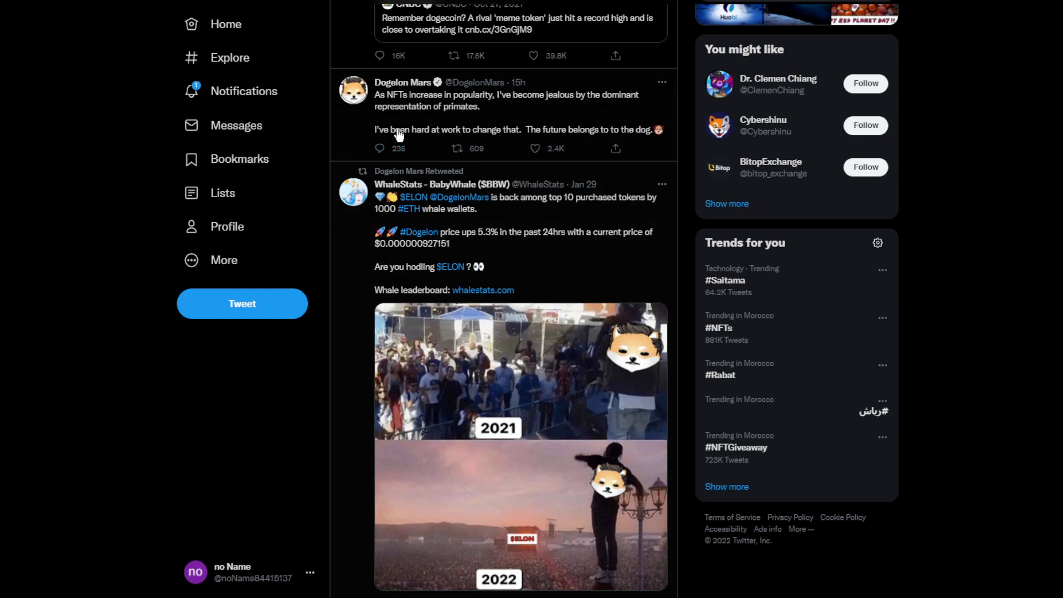
pyautogui.moveTo(450, 228)
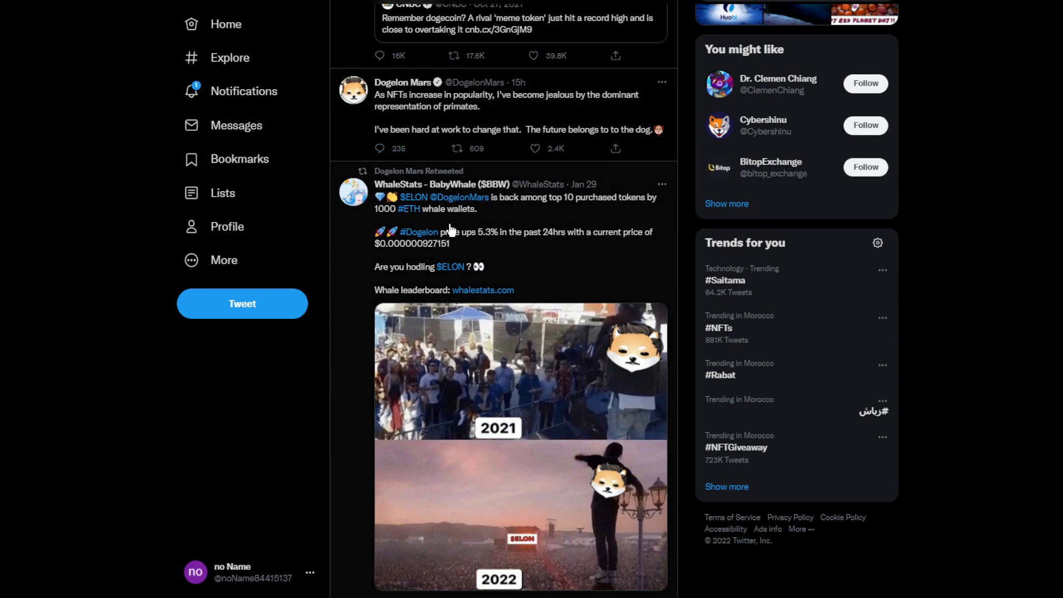
pyautogui.moveTo(589, 208)
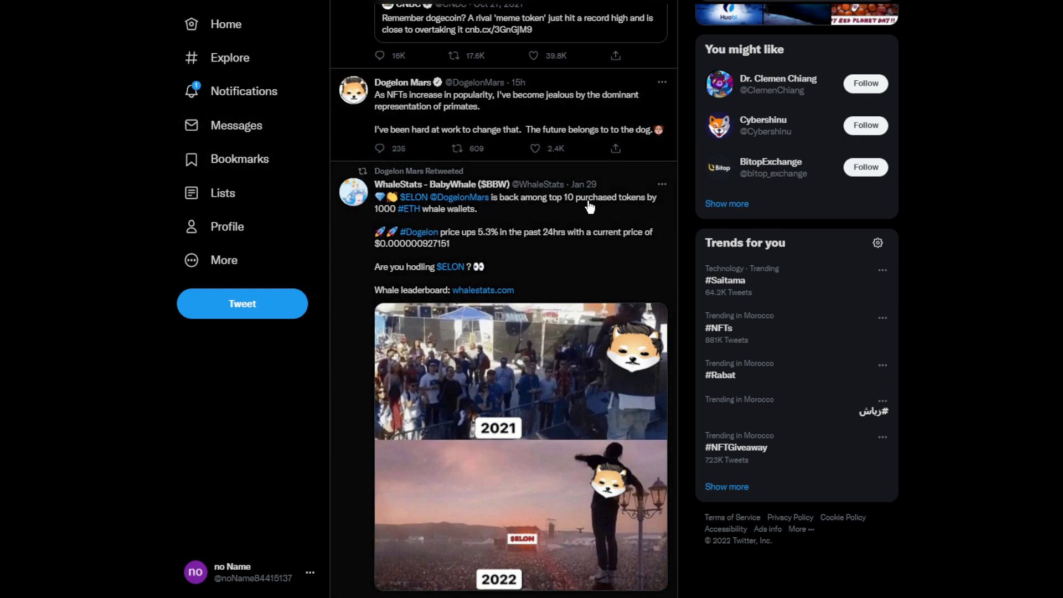
pyautogui.moveTo(333, 273)
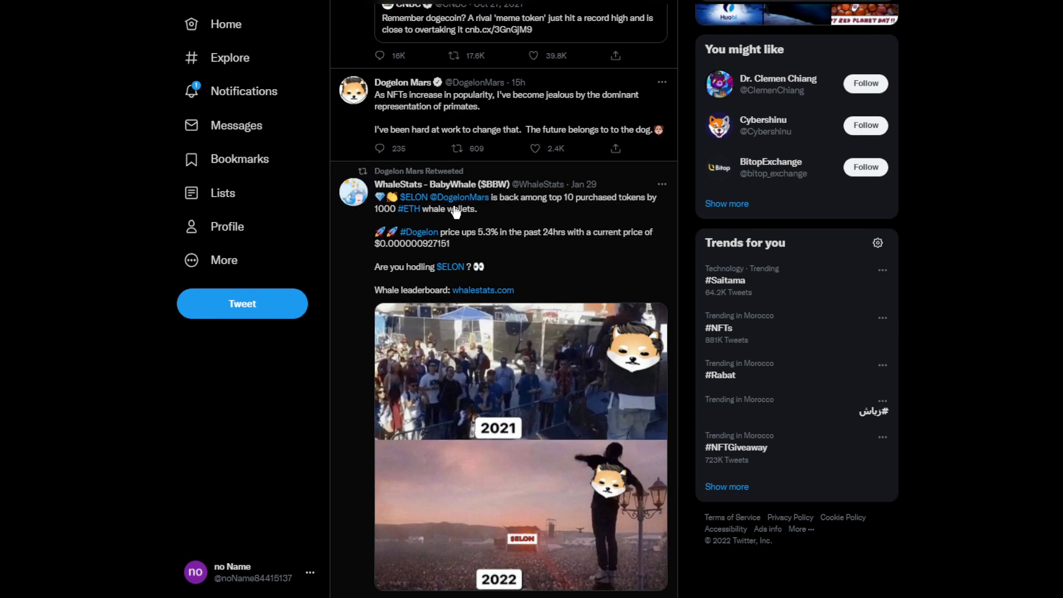
pyautogui.moveTo(517, 250)
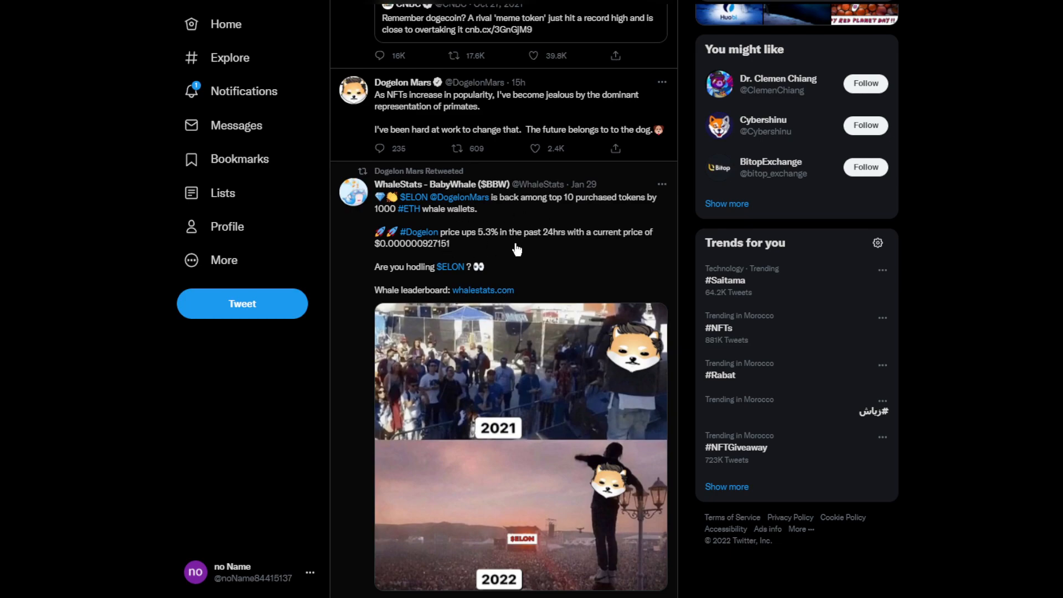
pyautogui.scroll(-3)
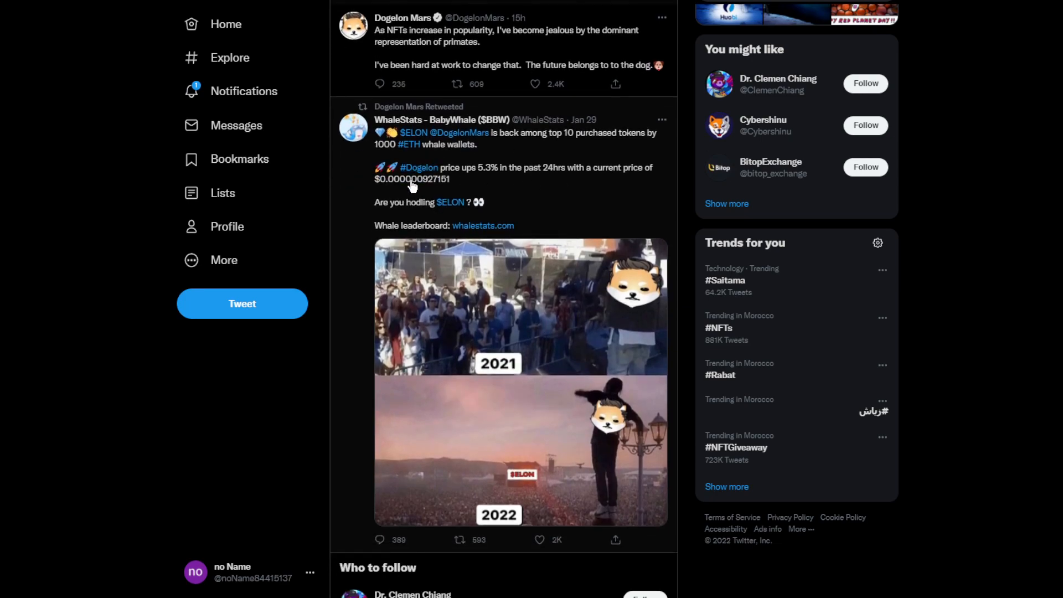
pyautogui.moveTo(426, 289)
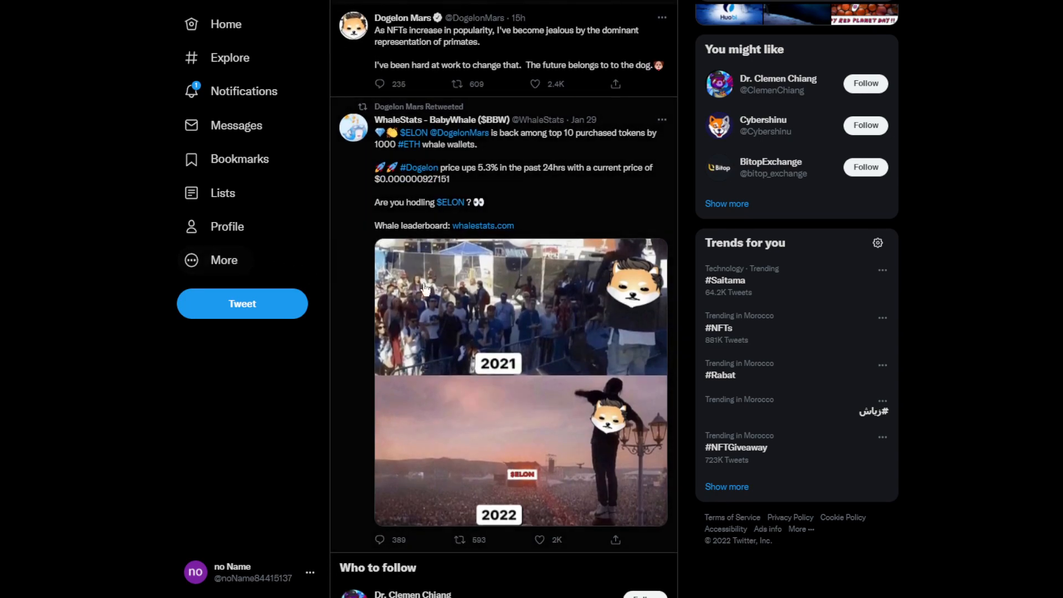
pyautogui.scroll(-3)
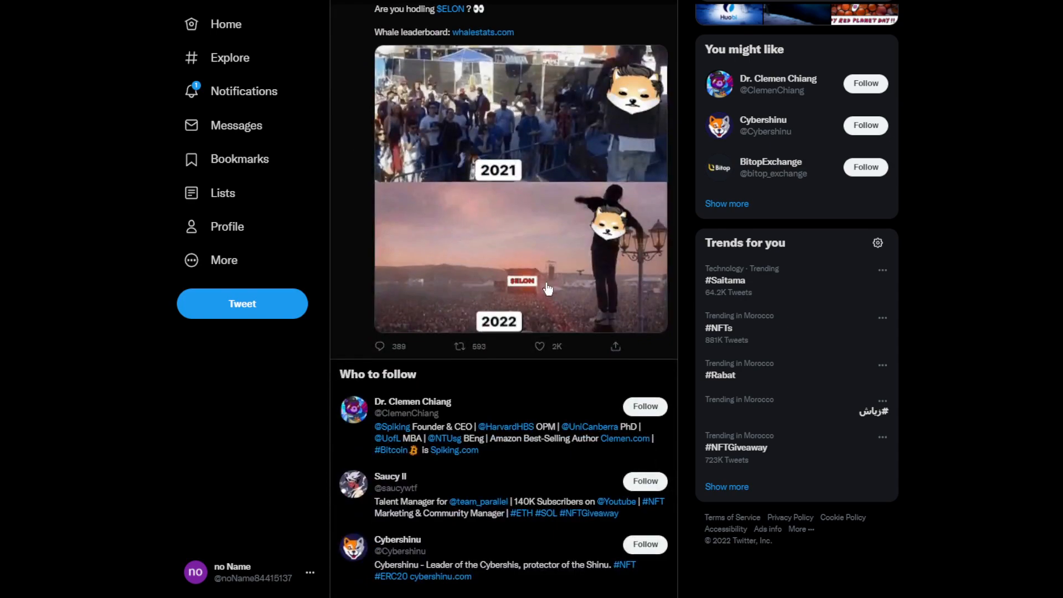
pyautogui.moveTo(451, 393)
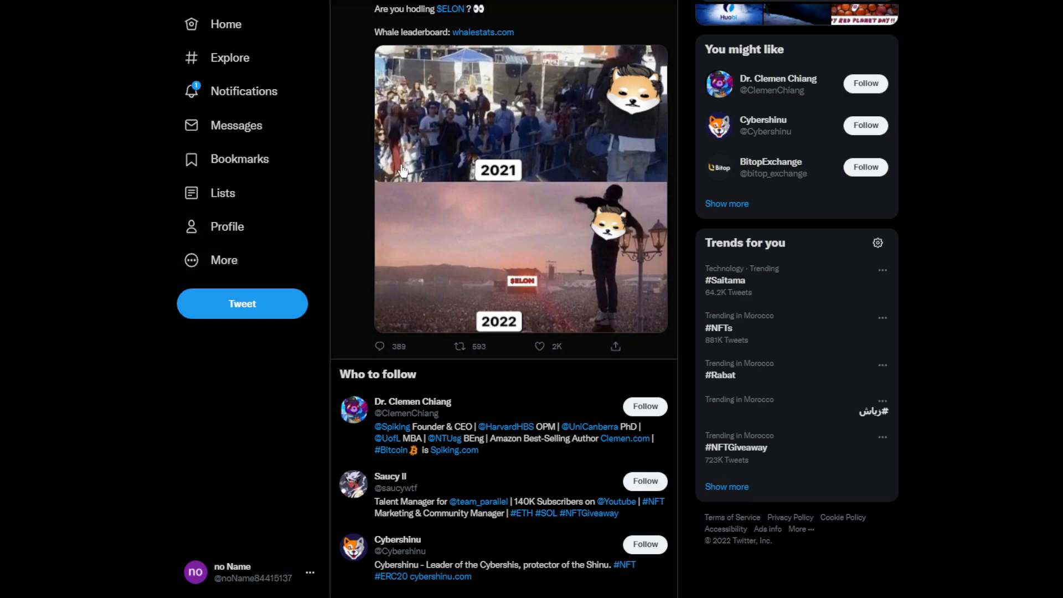
pyautogui.moveTo(527, 186)
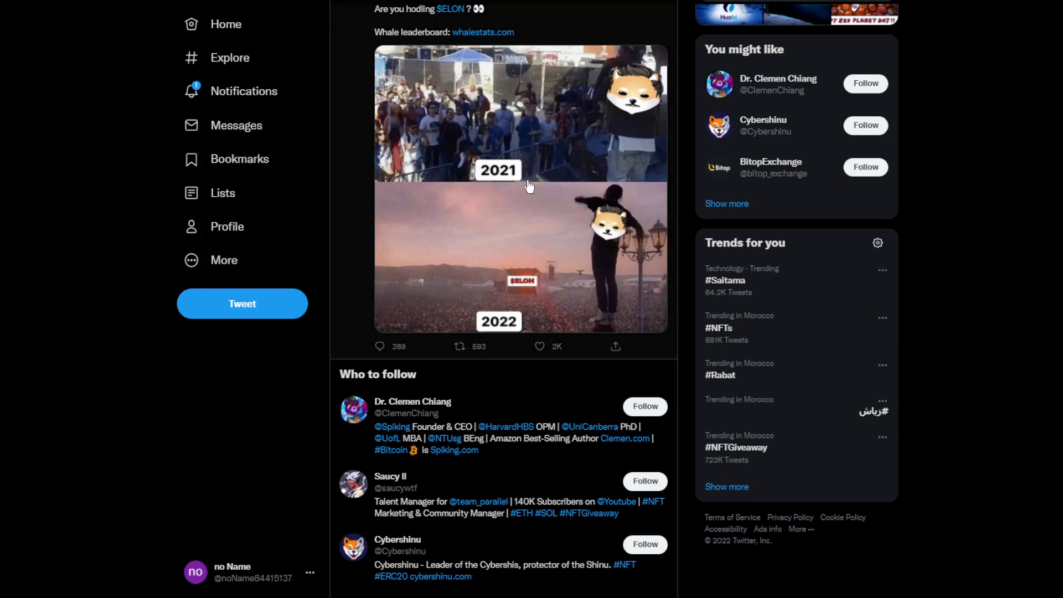
pyautogui.moveTo(652, 153)
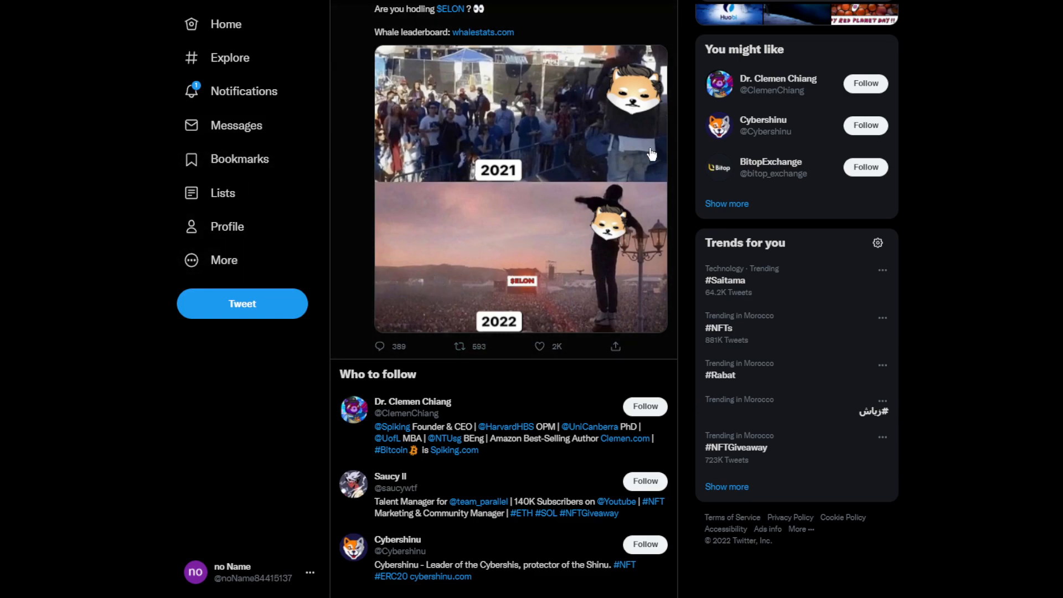
pyautogui.moveTo(448, 267)
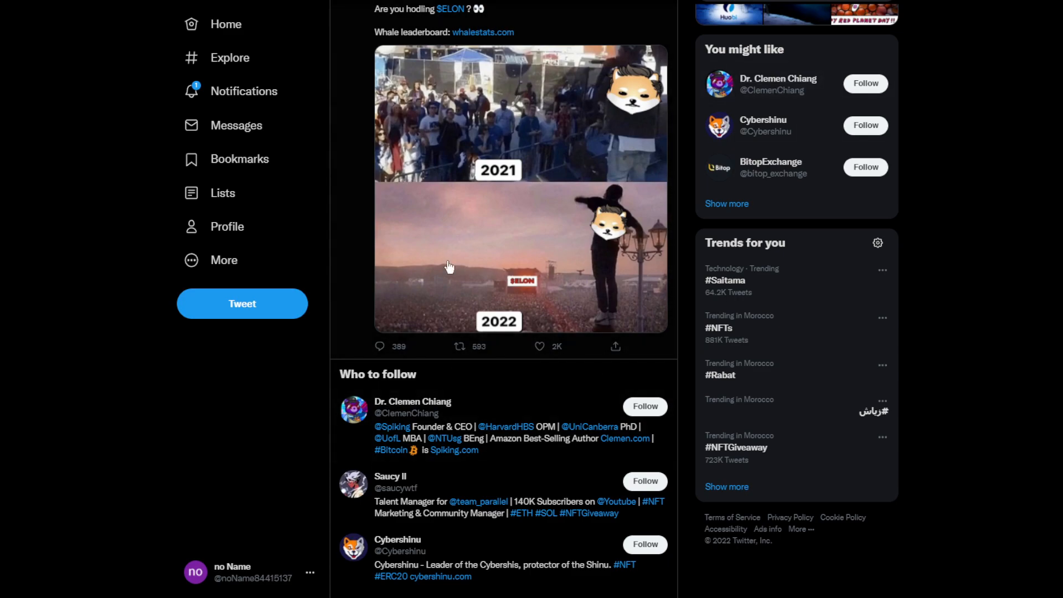
pyautogui.scroll(-3)
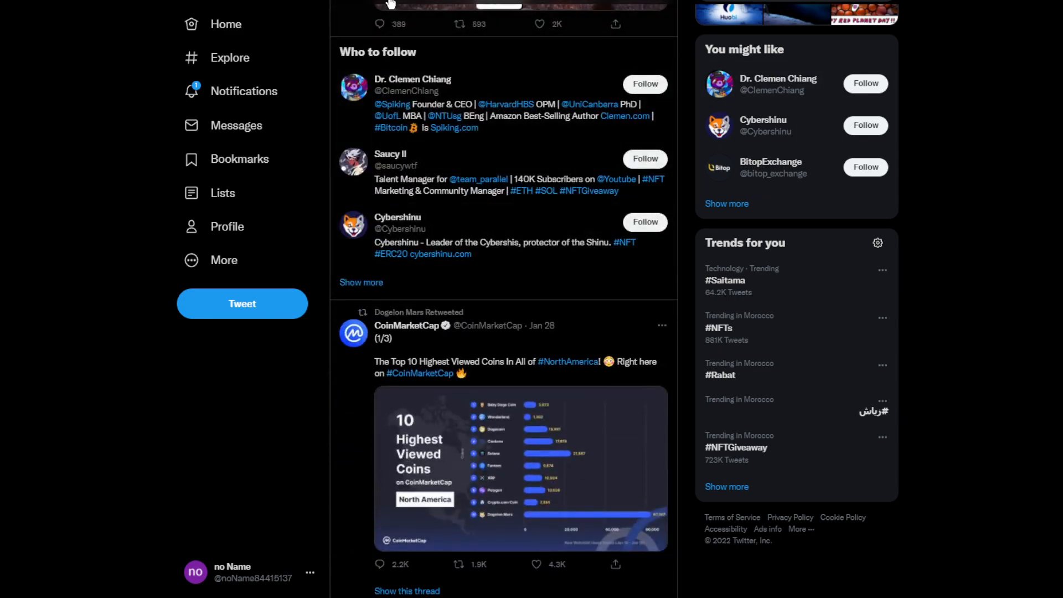
pyautogui.scroll(-3)
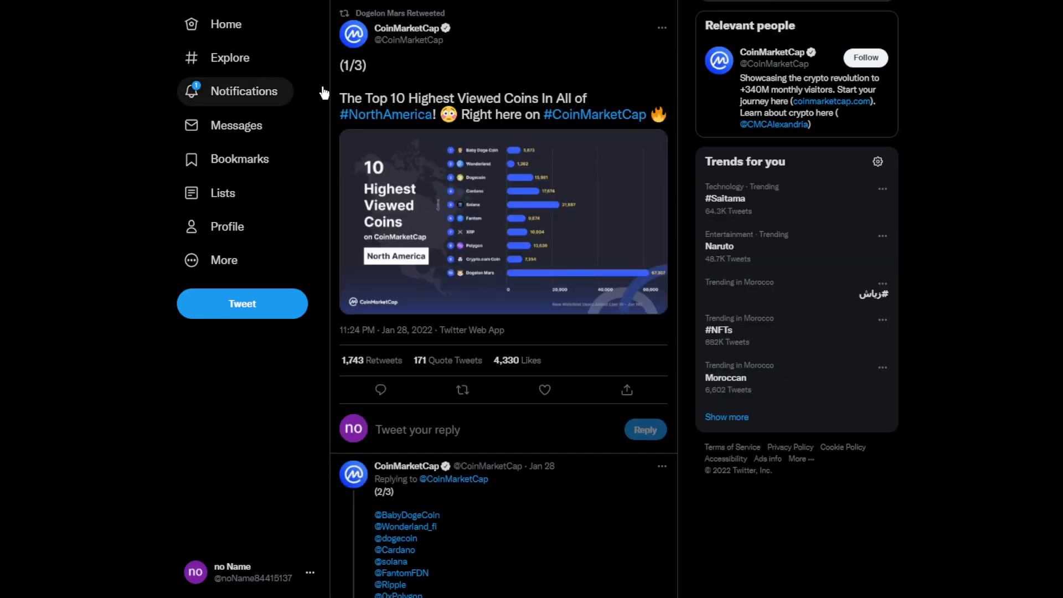
pyautogui.moveTo(607, 127)
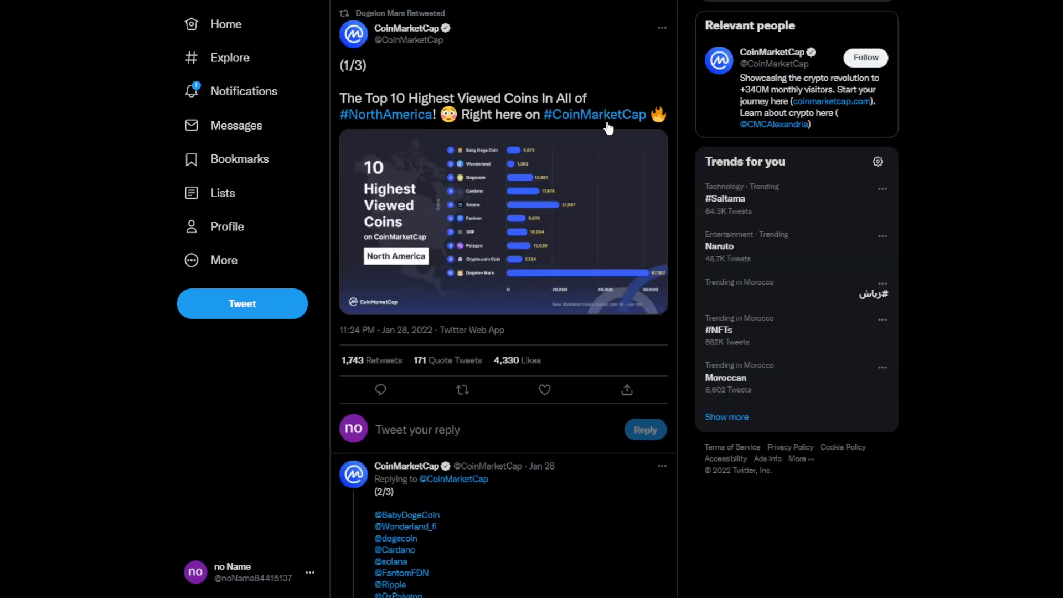
pyautogui.moveTo(715, 215)
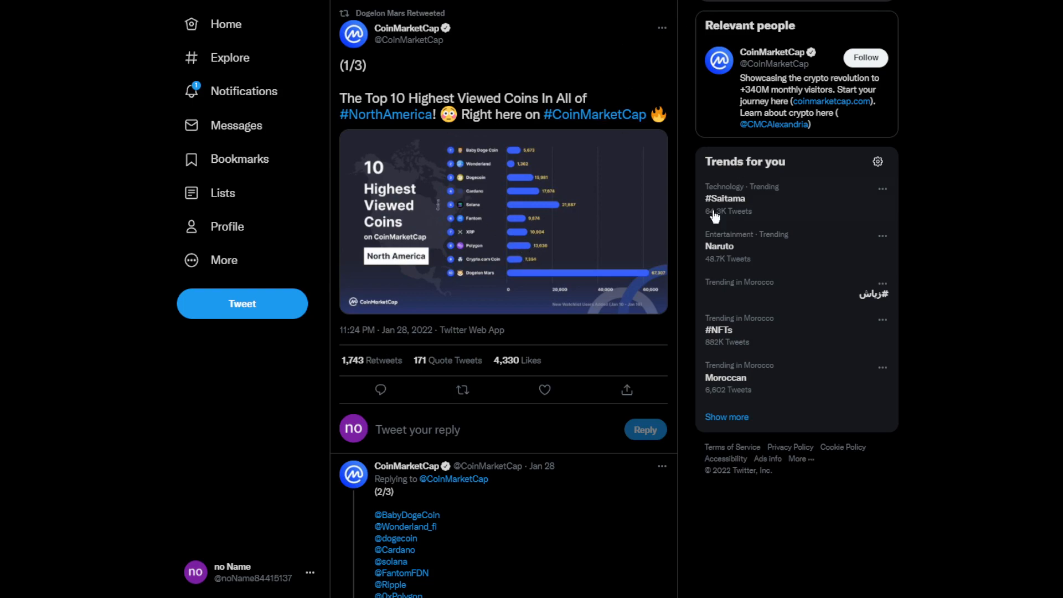
pyautogui.moveTo(530, 57)
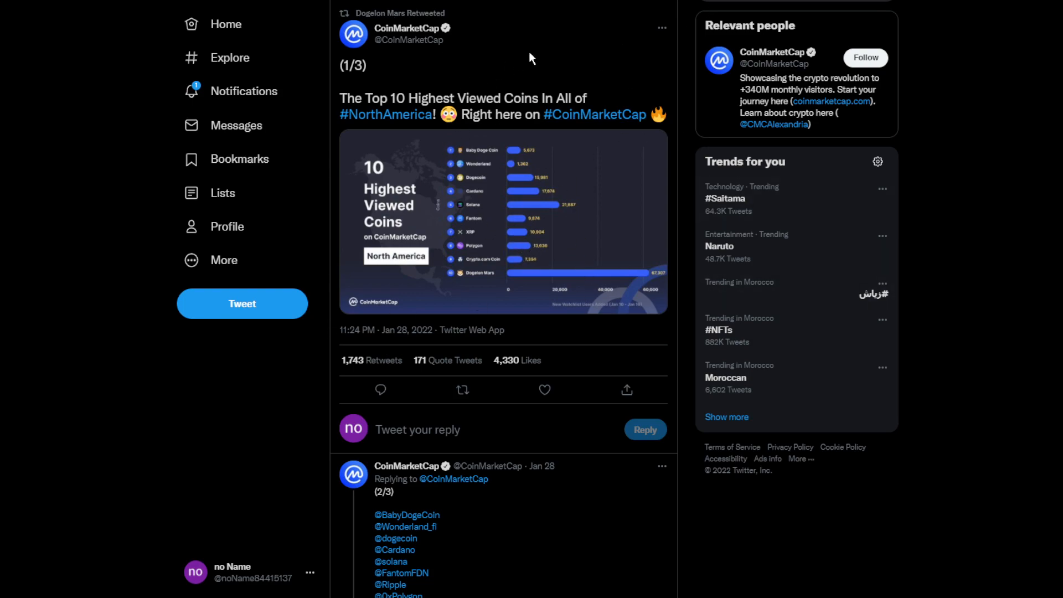
pyautogui.click(503, 220)
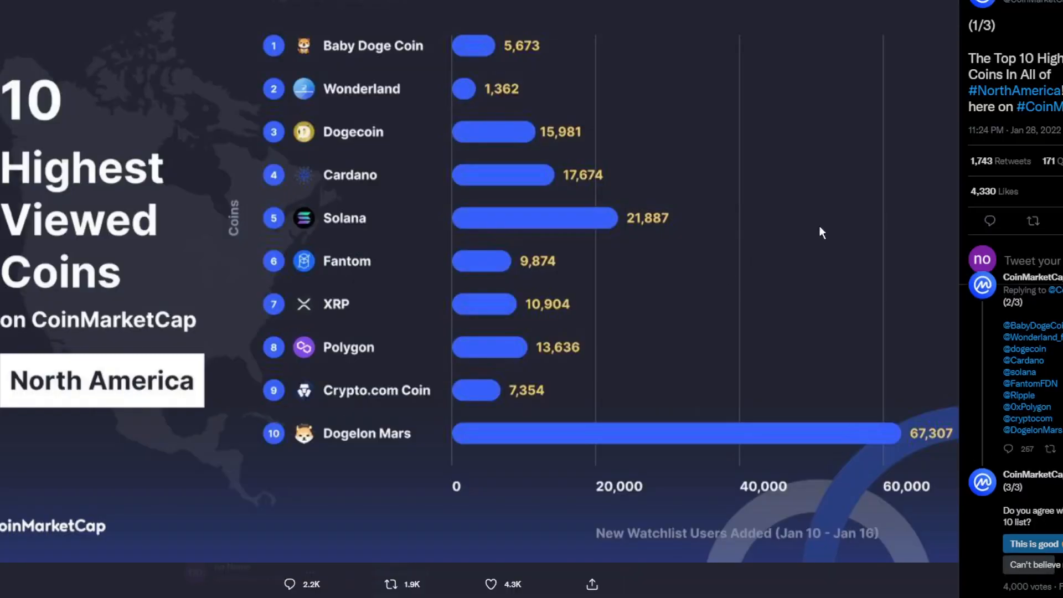
pyautogui.scroll(-3)
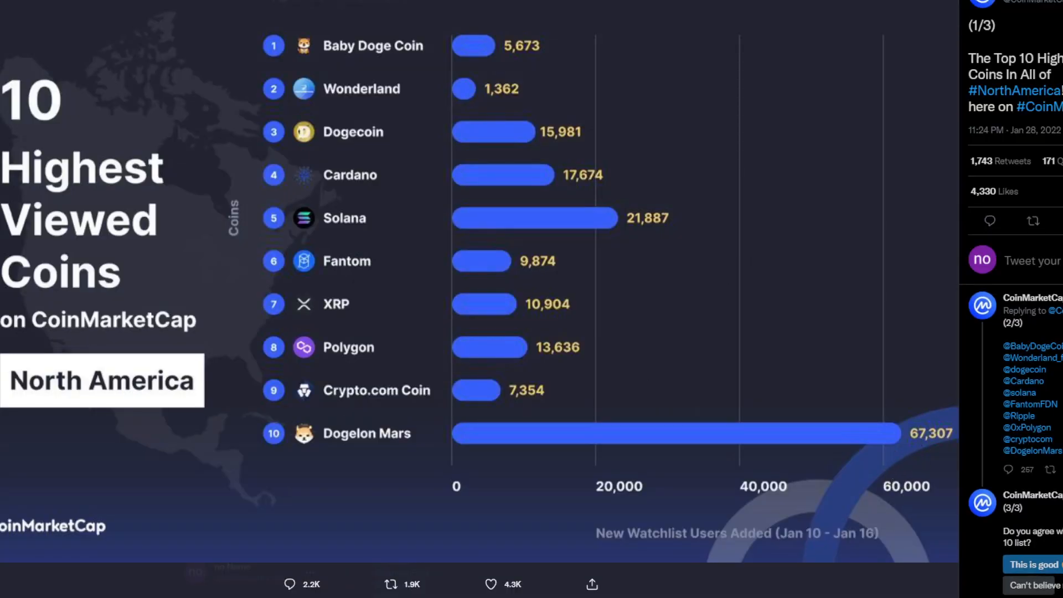
pyautogui.moveTo(702, 357)
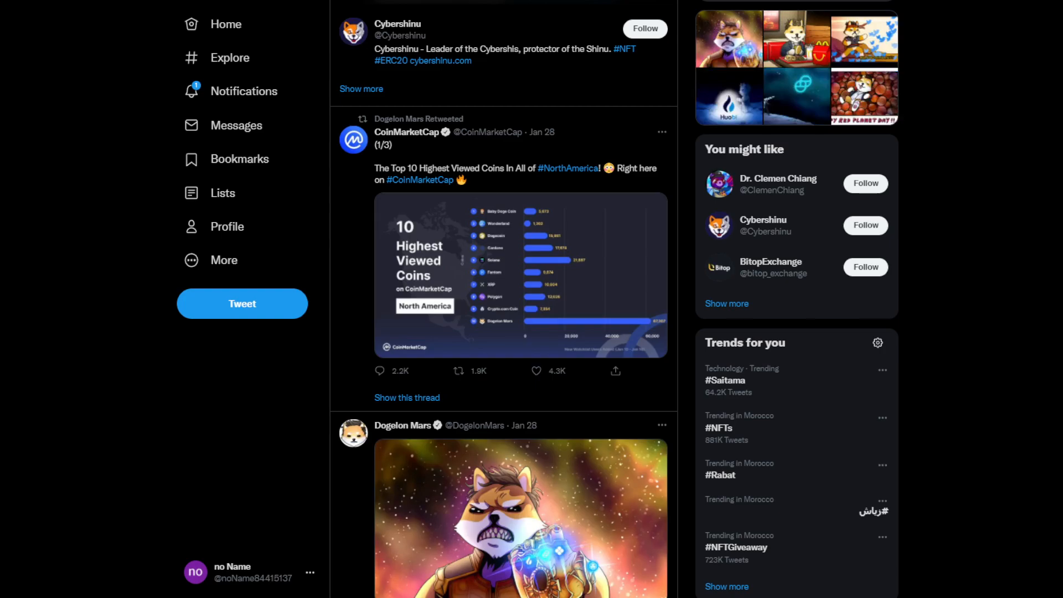
# Scroll to the WhaleStats retweet showing the Holders versus Panic Seller image.
pyautogui.scroll(-3)
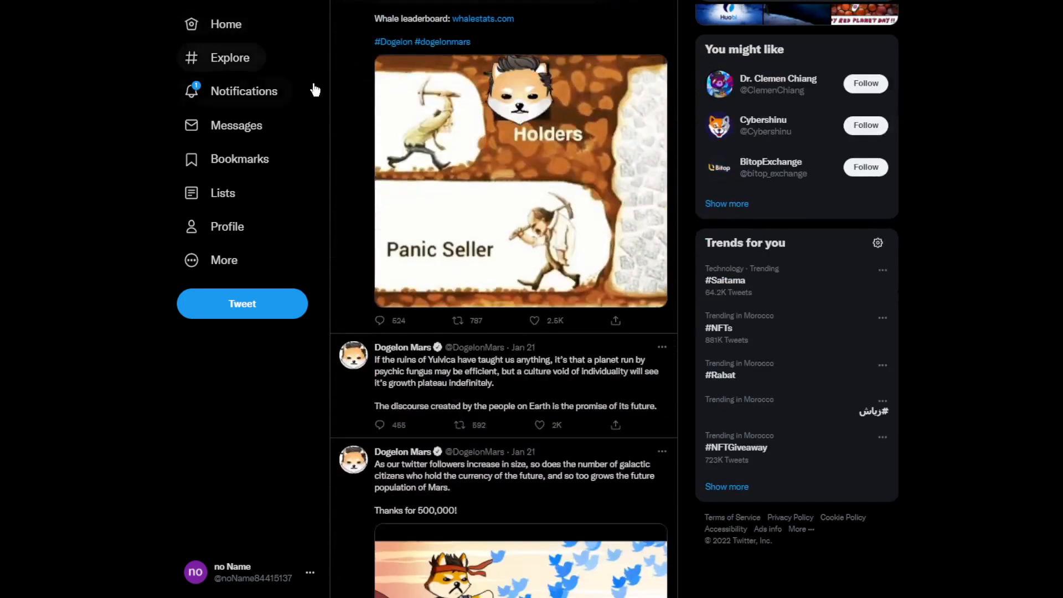
pyautogui.scroll(3)
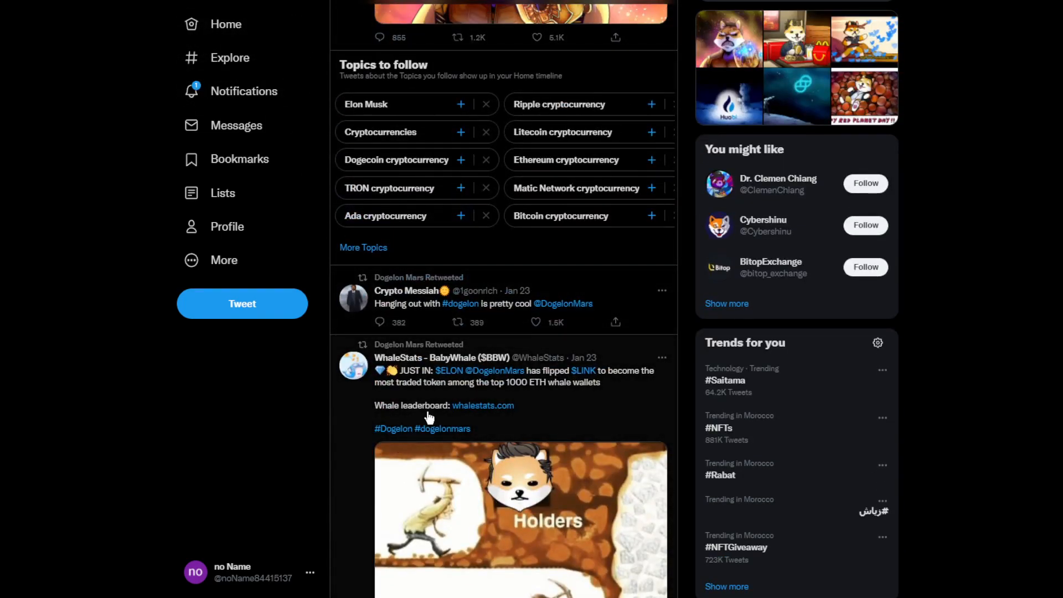
pyautogui.scroll(-3)
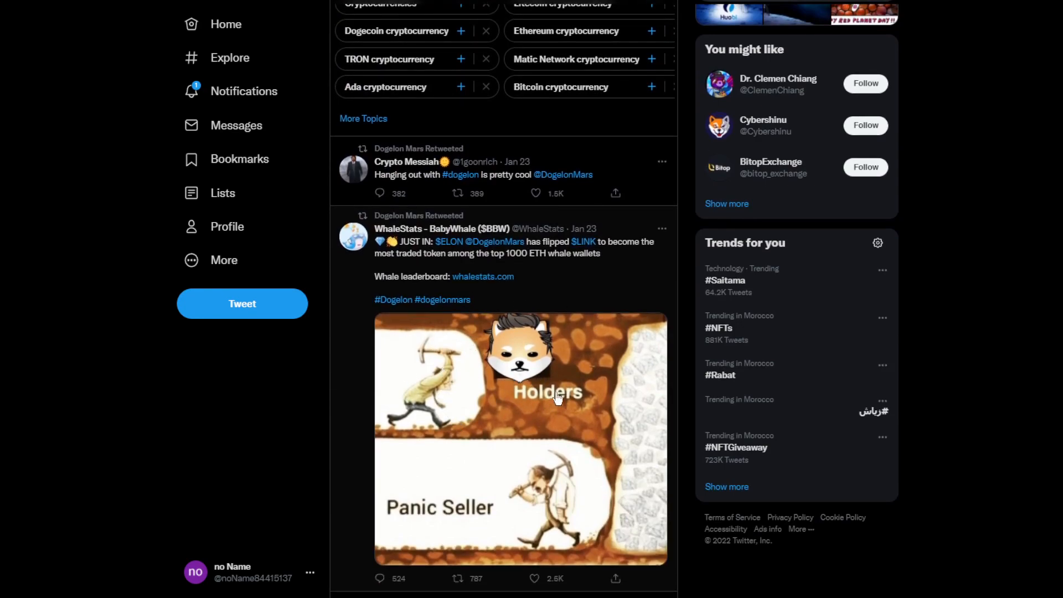
pyautogui.moveTo(423, 555)
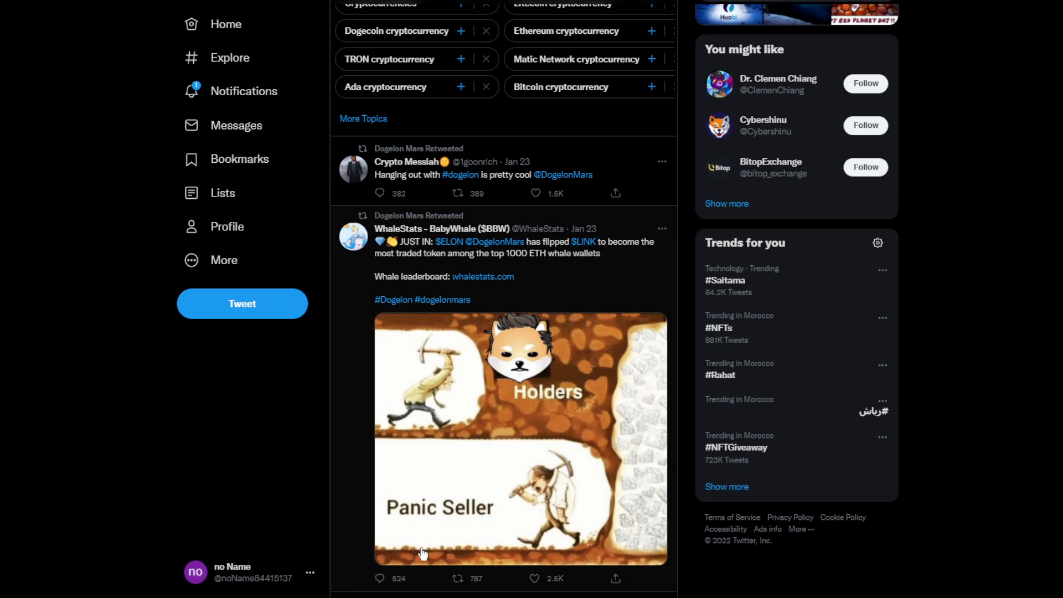
pyautogui.moveTo(610, 519)
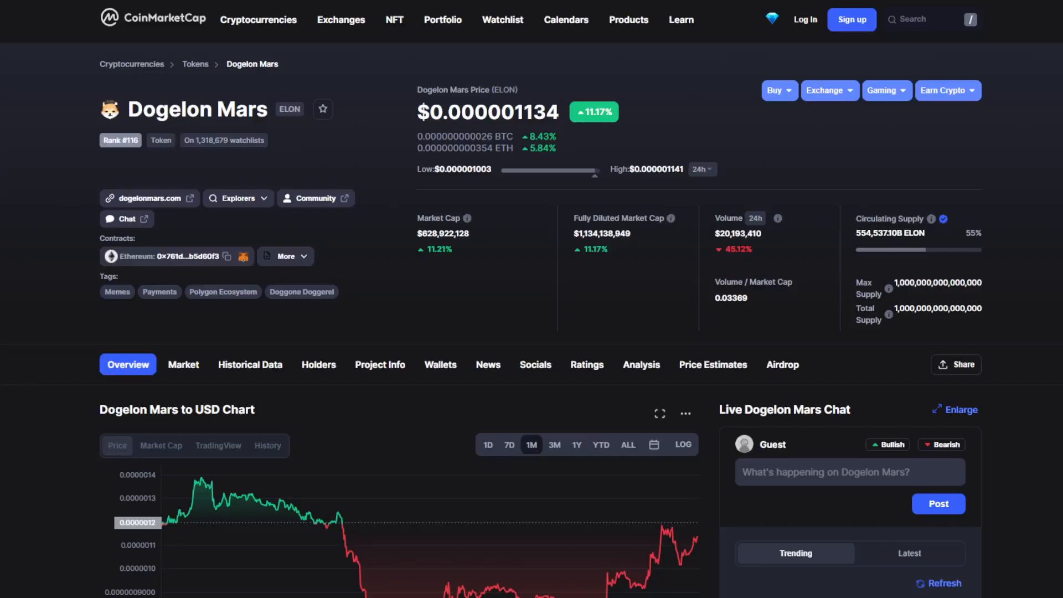
# Scroll to the Dogelon Mars chart and set its range to 1M.
pyautogui.scroll(-3)
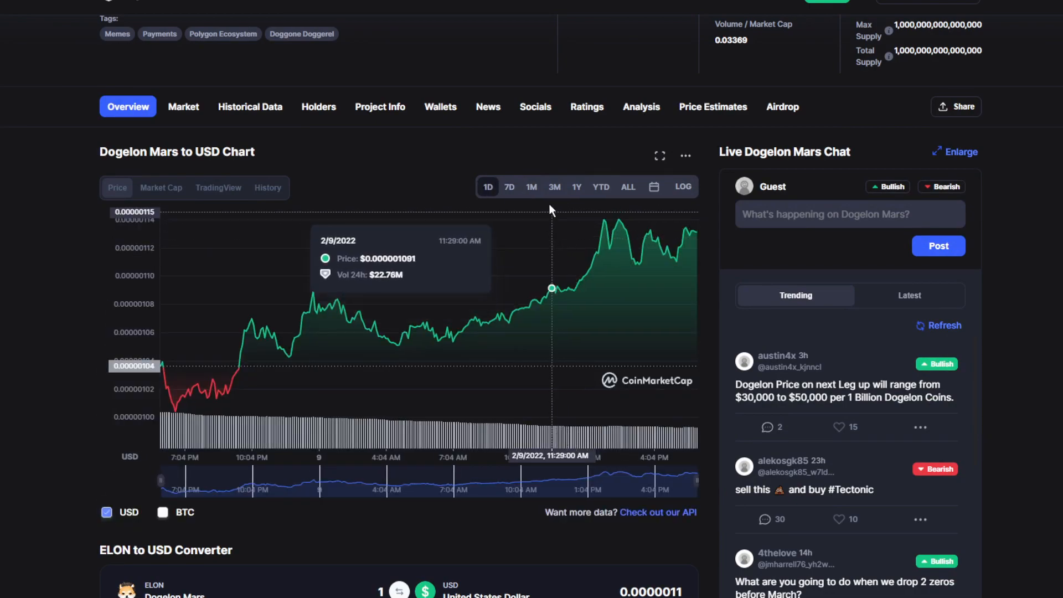
pyautogui.click(530, 186)
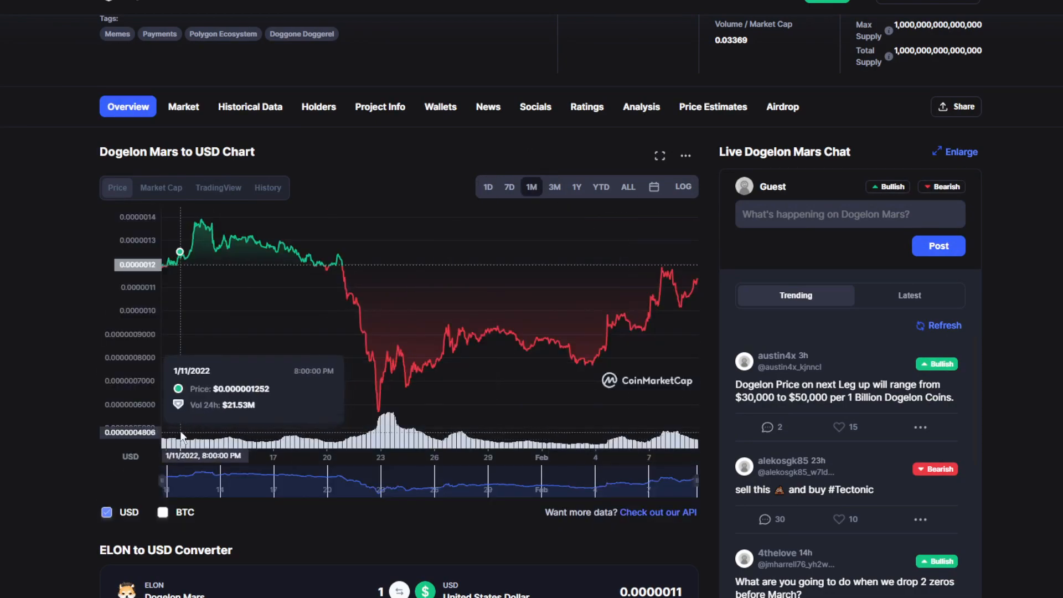
pyautogui.moveTo(624, 316)
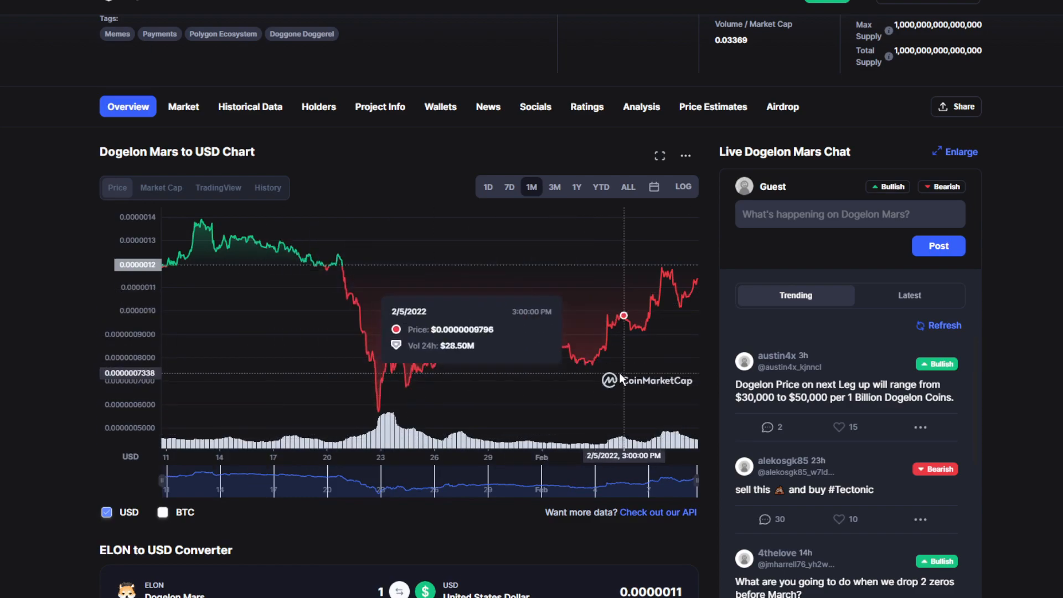
pyautogui.moveTo(399, 325)
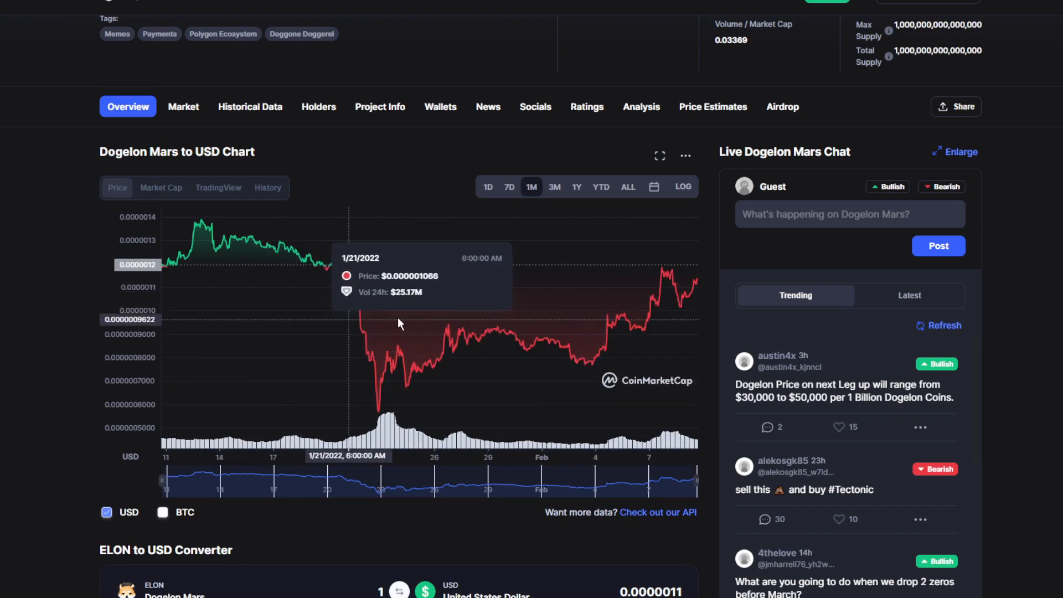
pyautogui.moveTo(674, 256)
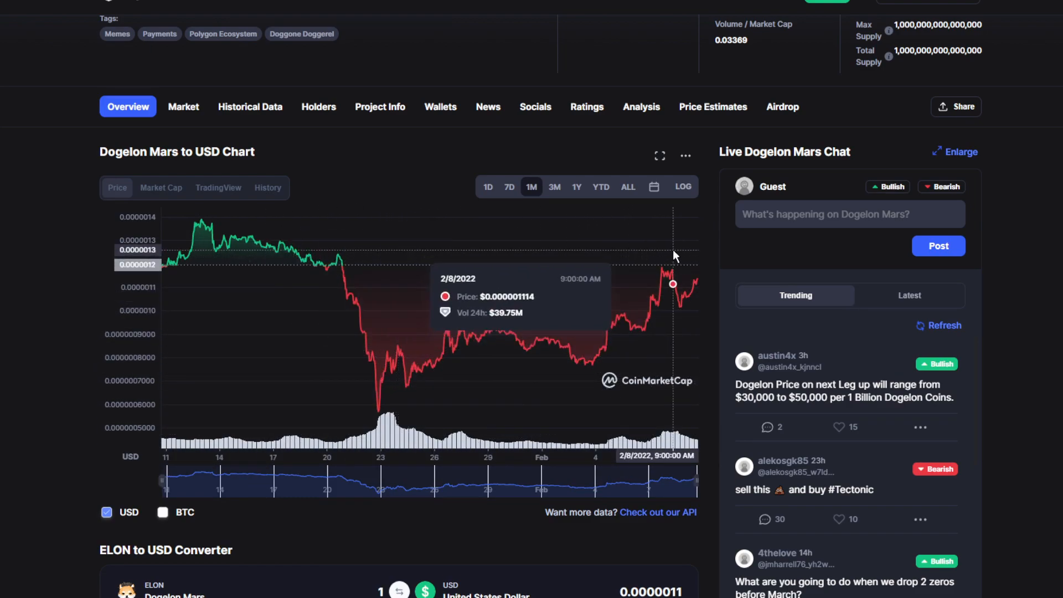
pyautogui.moveTo(680, 312)
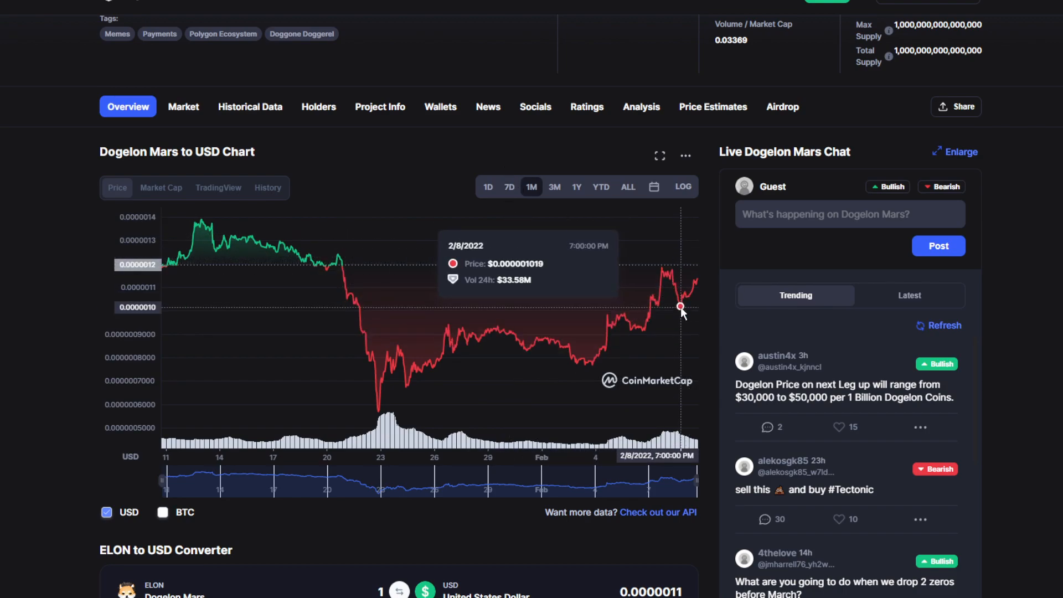
pyautogui.moveTo(528, 260)
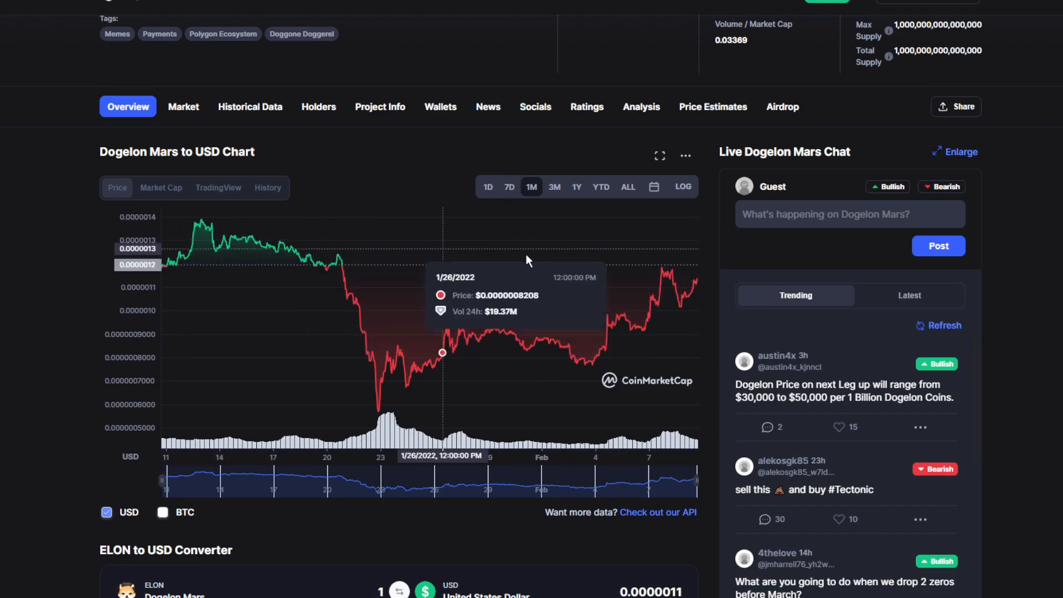
pyautogui.moveTo(639, 254)
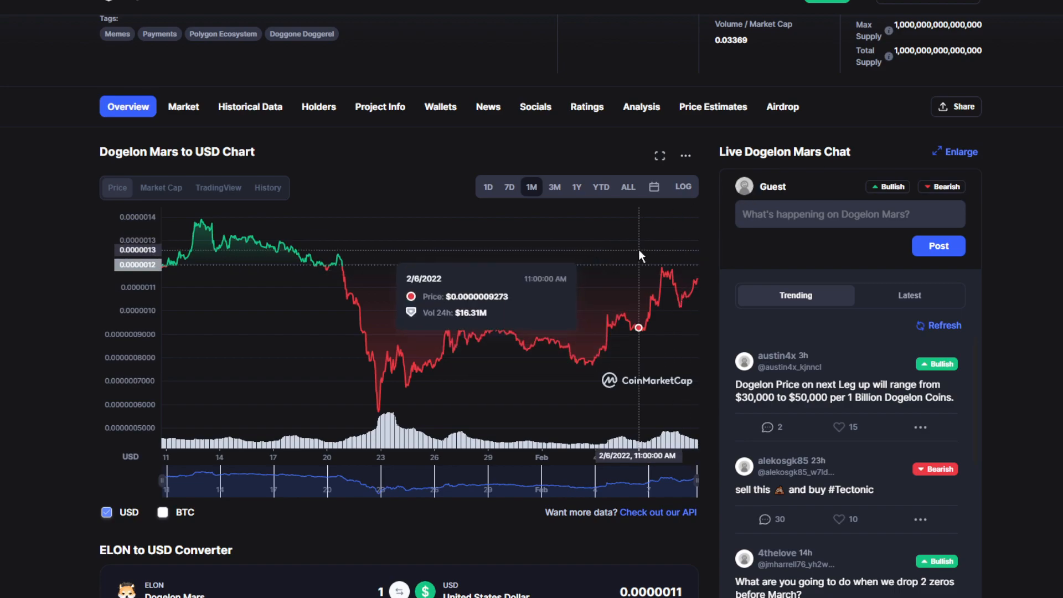
pyautogui.moveTo(794, 245)
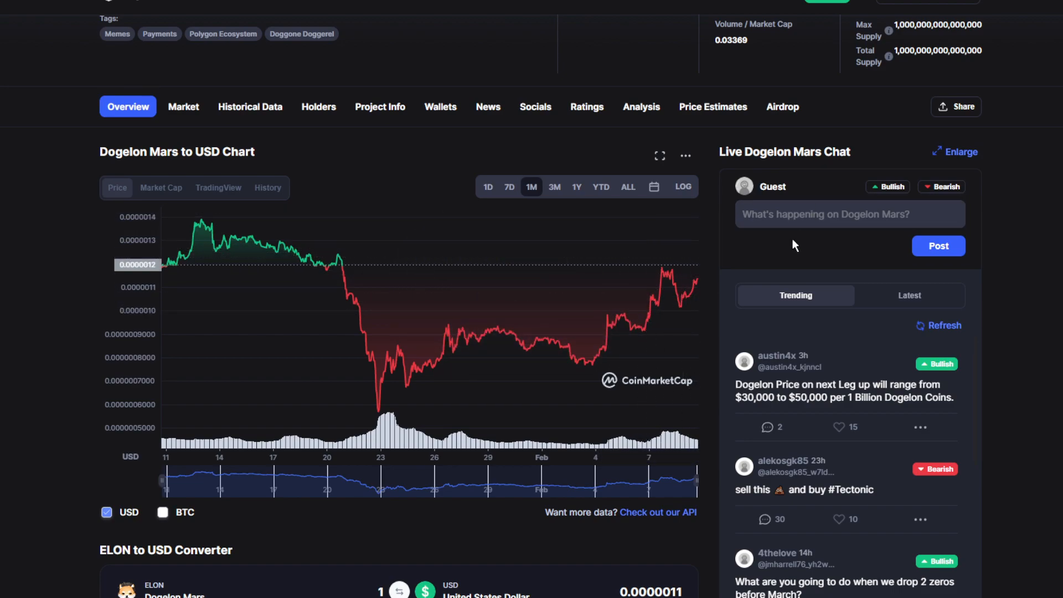
pyautogui.click(850, 214)
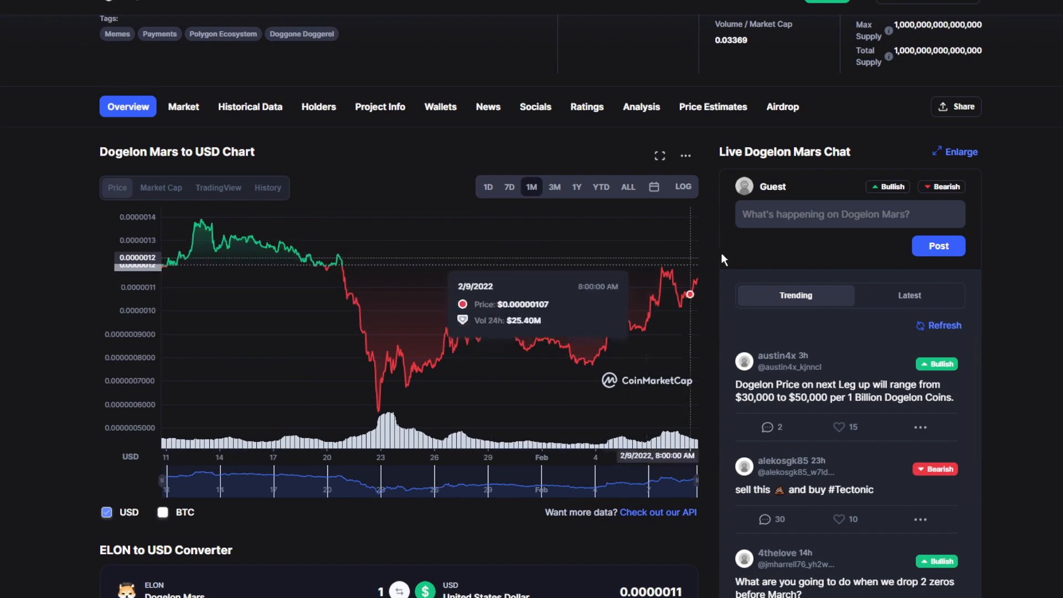
pyautogui.moveTo(734, 226)
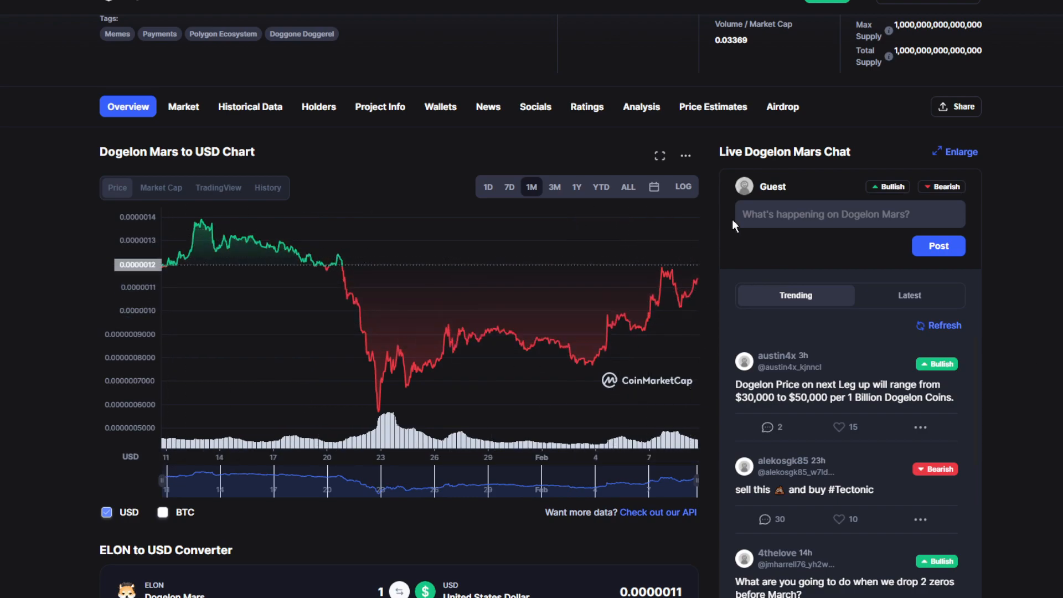
pyautogui.moveTo(569, 262)
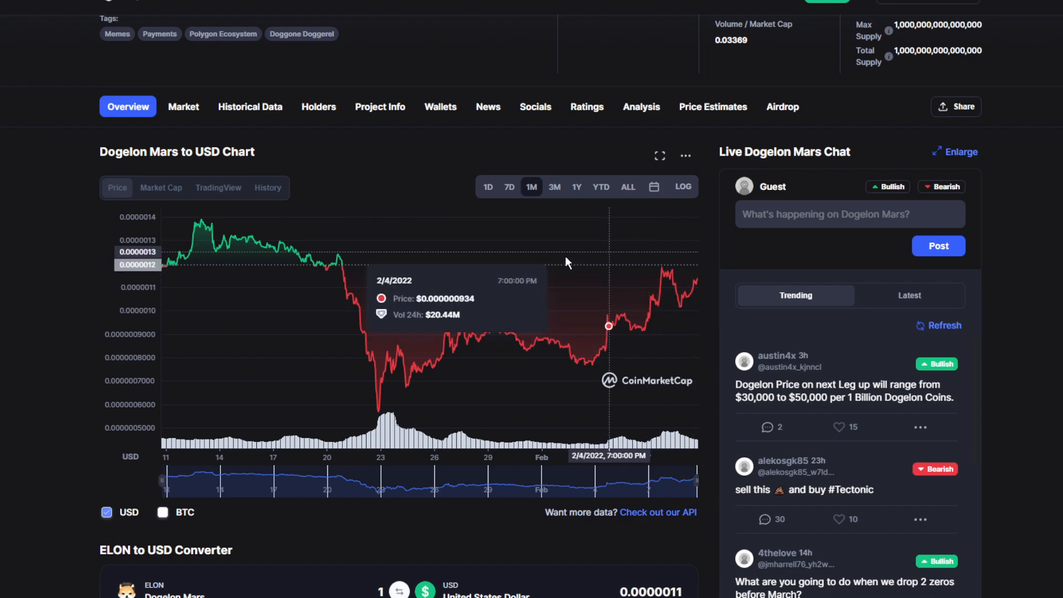